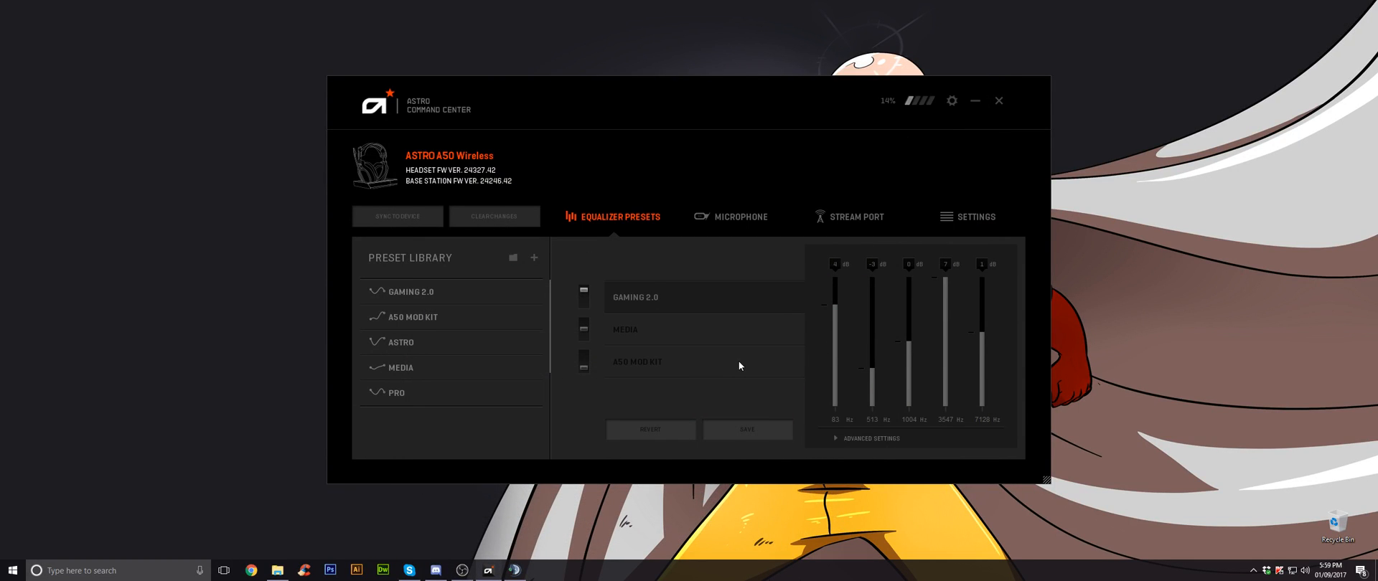
mouse_move(739, 366)
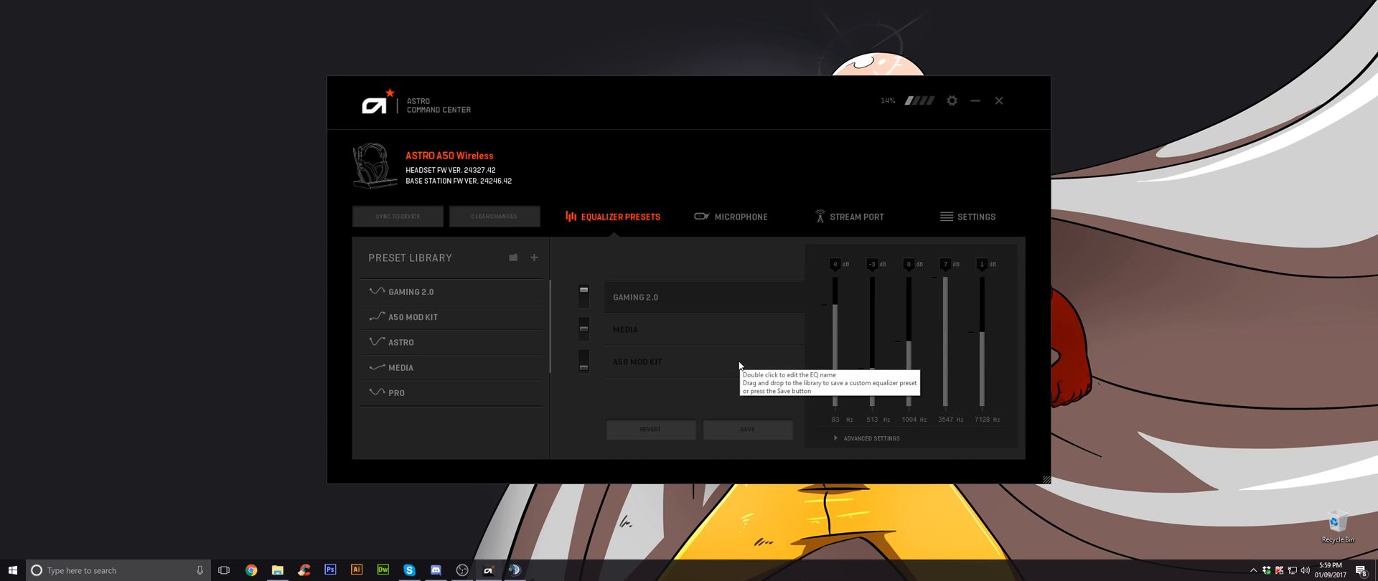
mouse_move(682, 401)
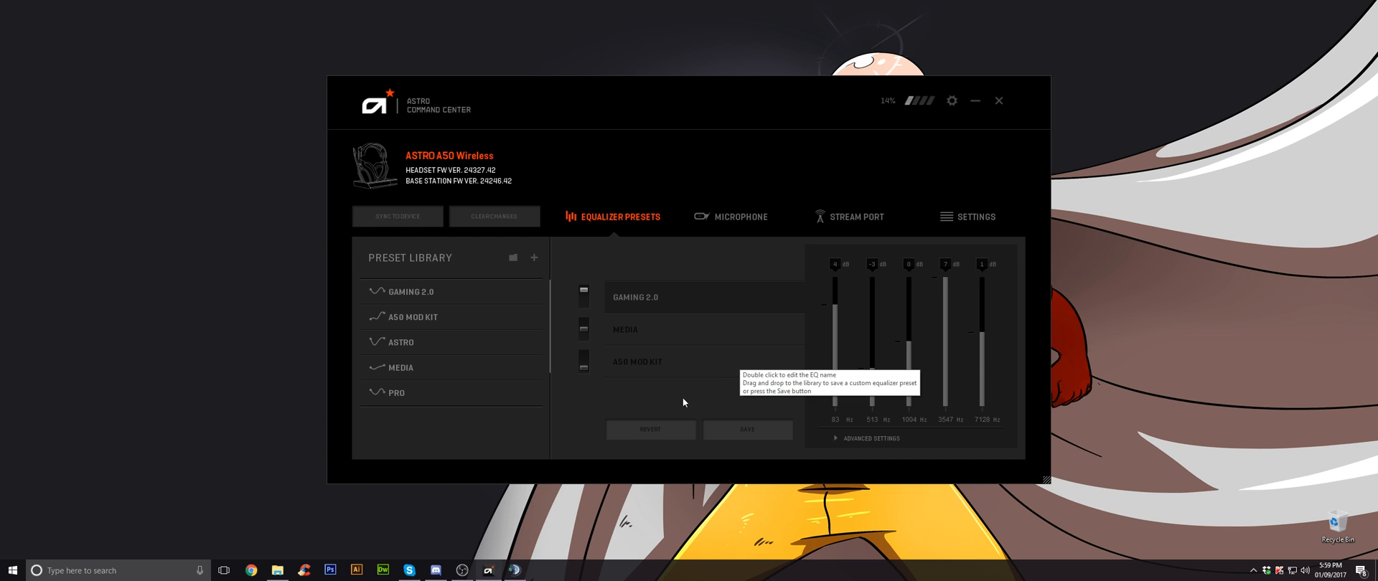
mouse_move(679, 408)
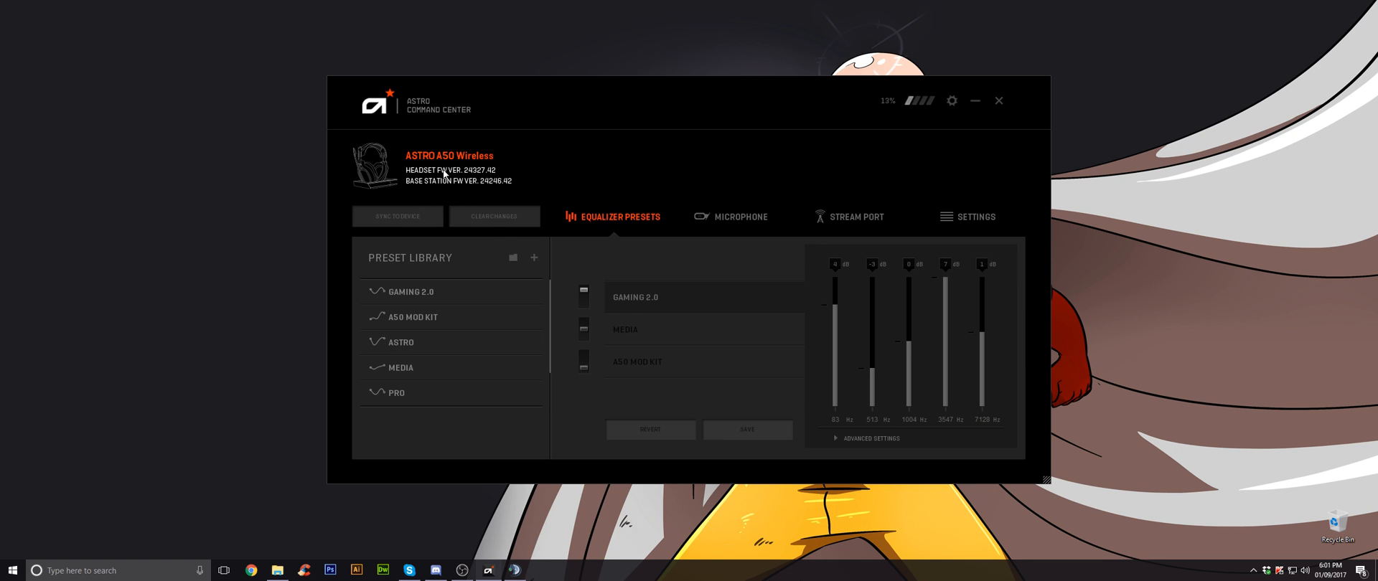
mouse_move(444, 192)
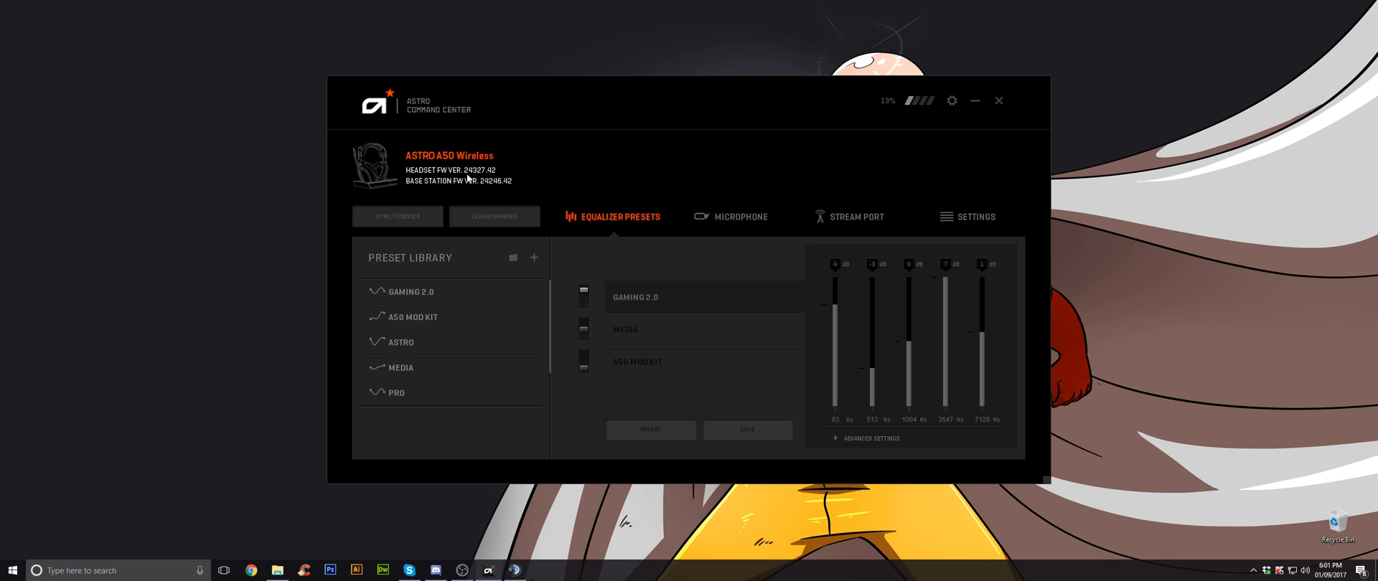
mouse_move(493, 178)
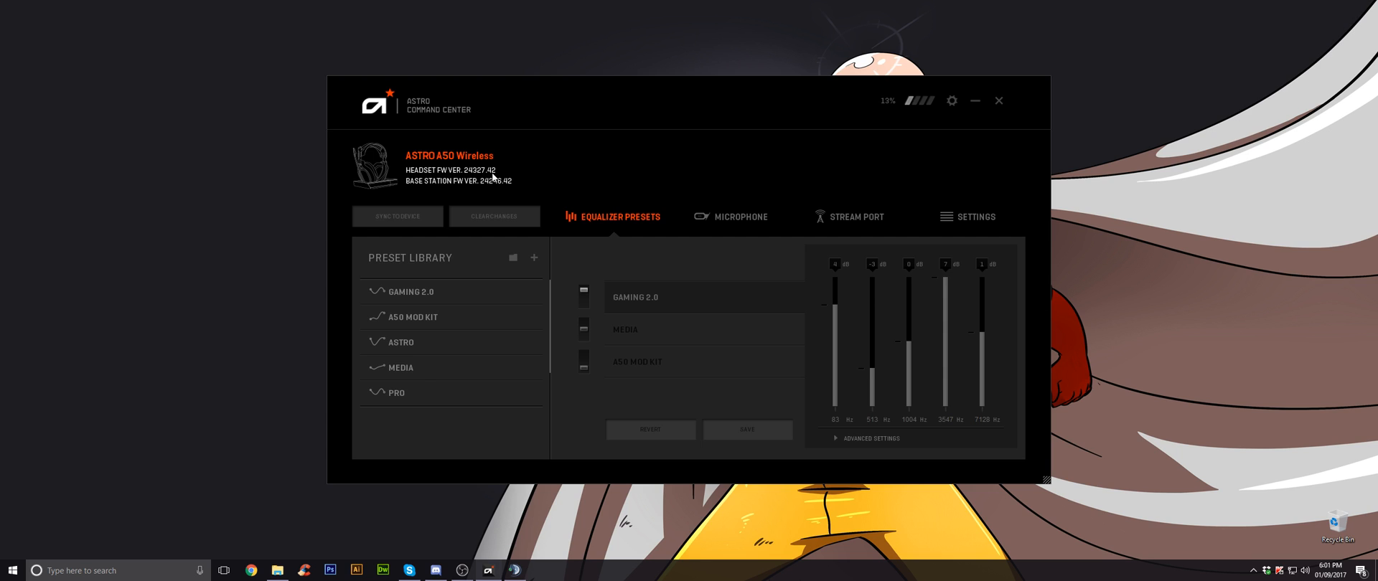
mouse_move(481, 193)
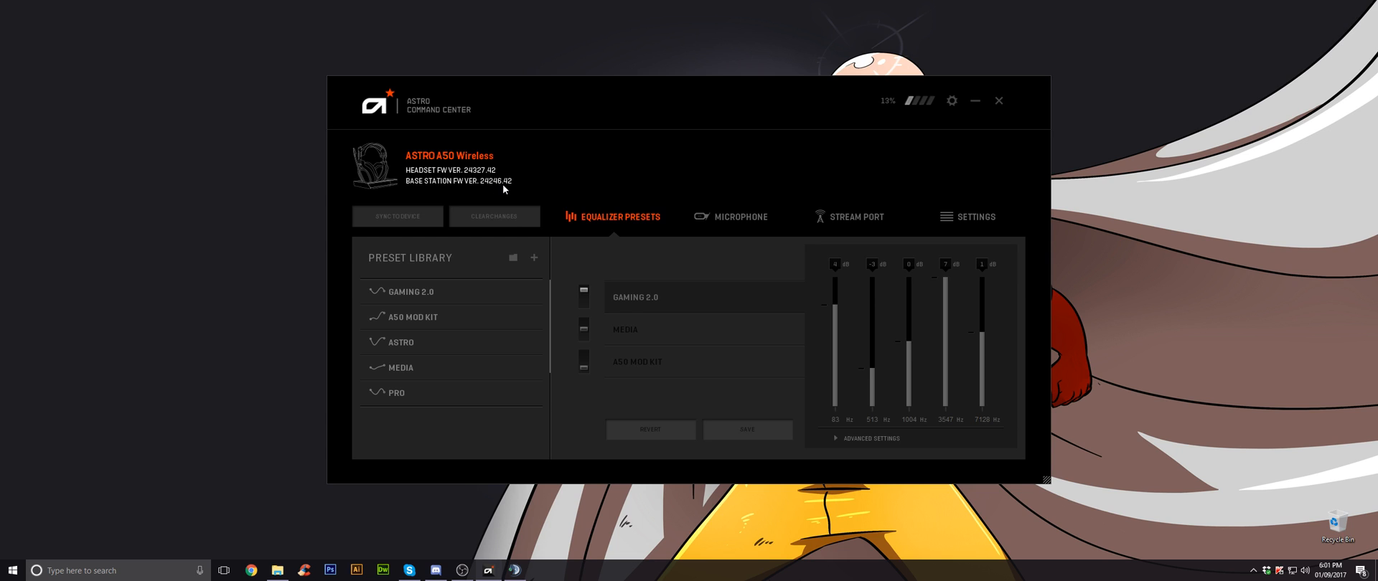
mouse_move(862, 184)
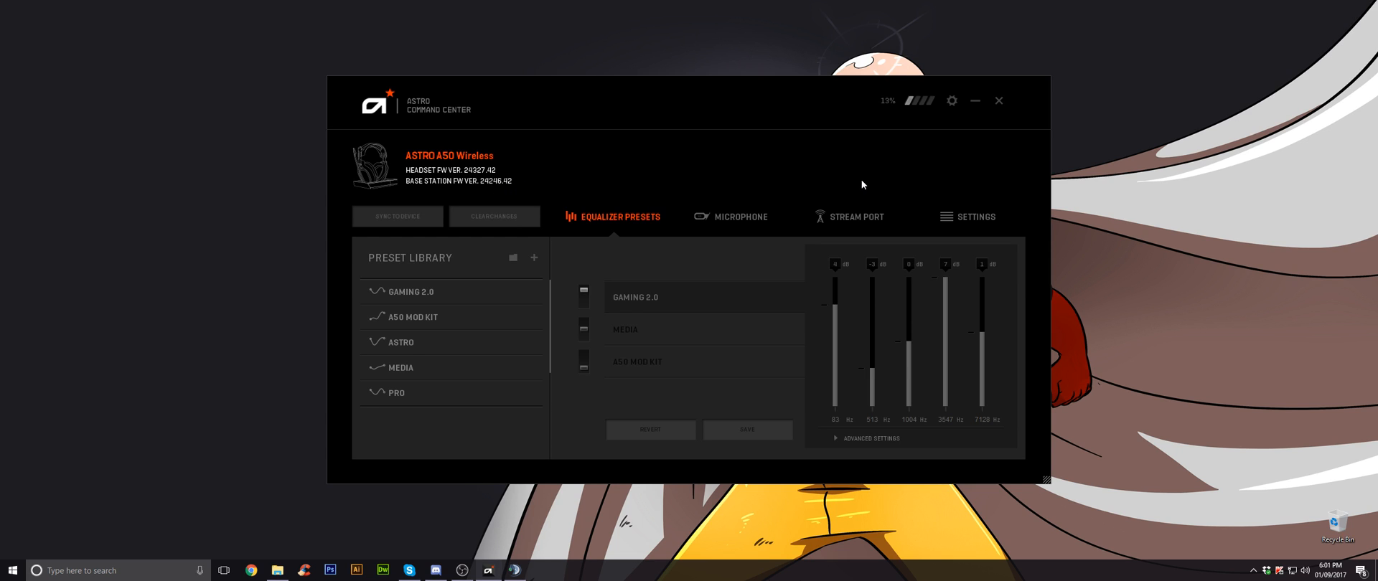
Search Windows for 'soun' and open the Sound control panel listing playback devices.
click(952, 100)
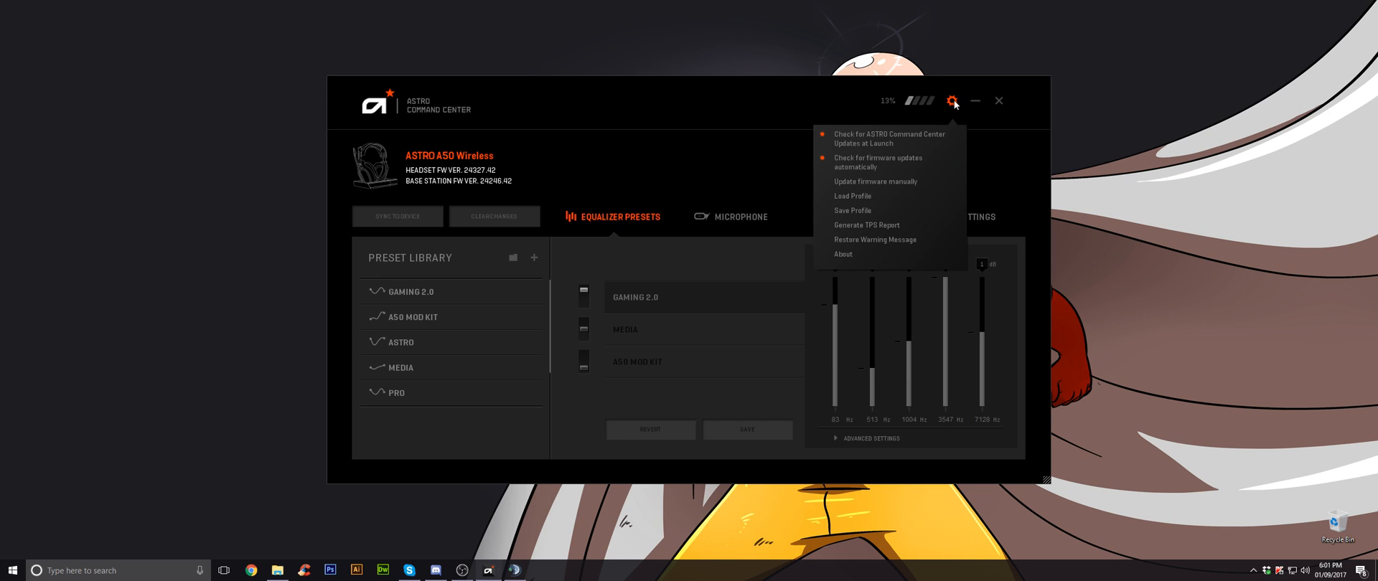
mouse_move(443, 114)
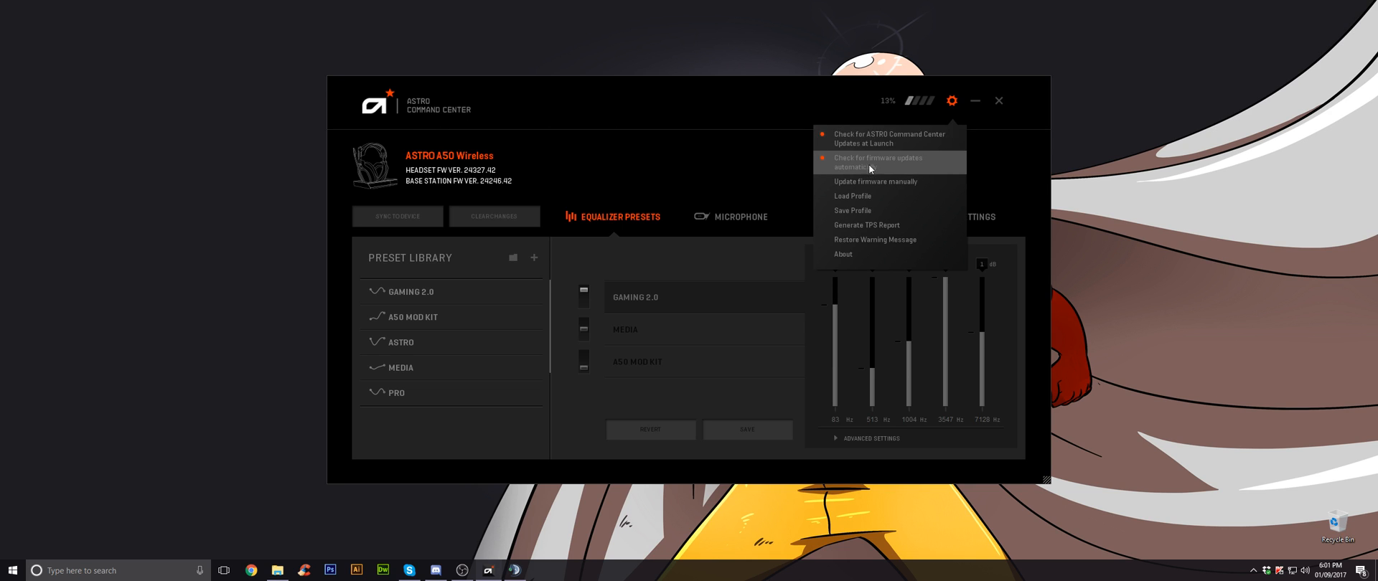
mouse_move(711, 154)
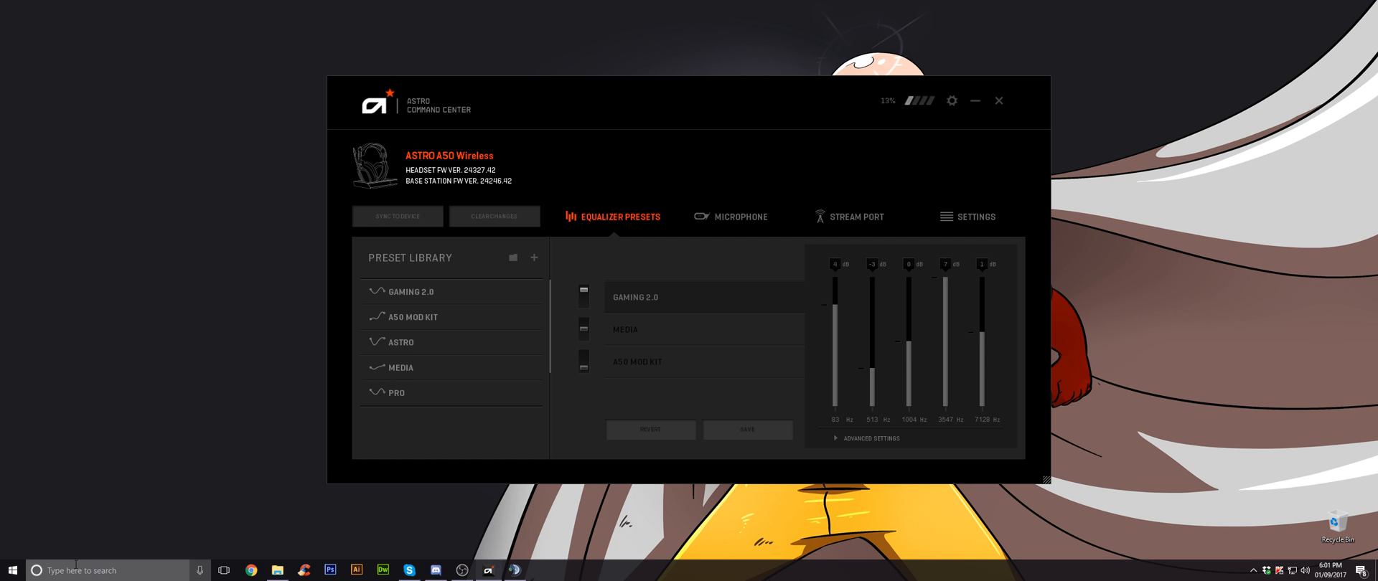
text(soun)
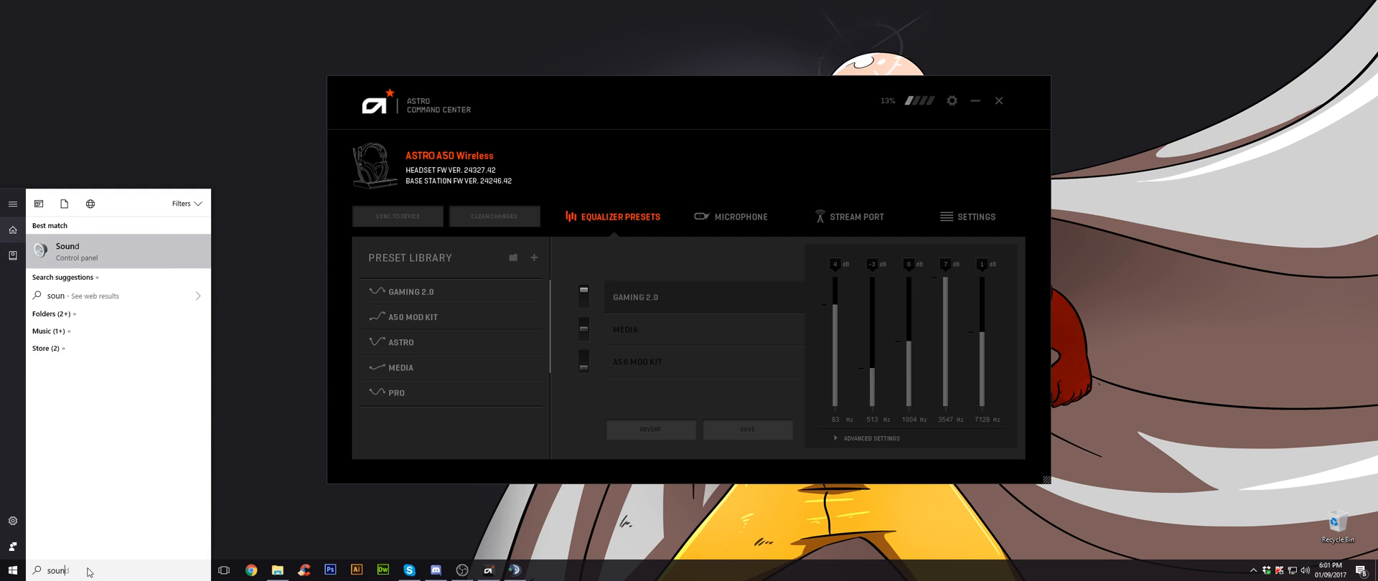
click(67, 251)
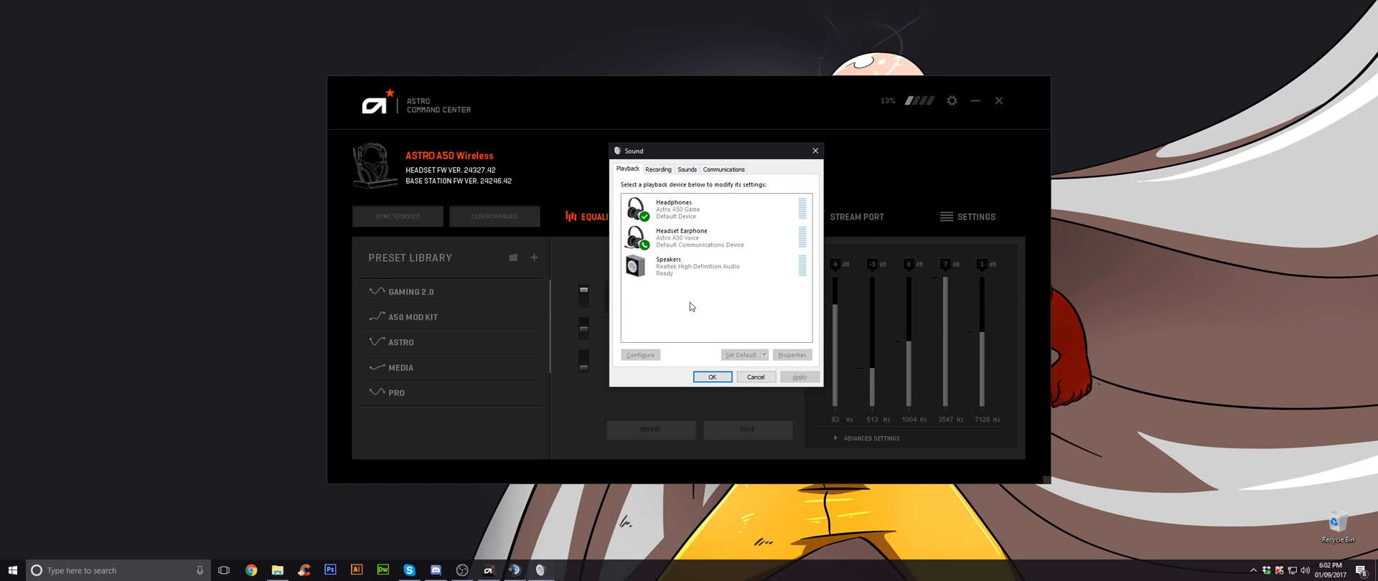
right_click(690, 307)
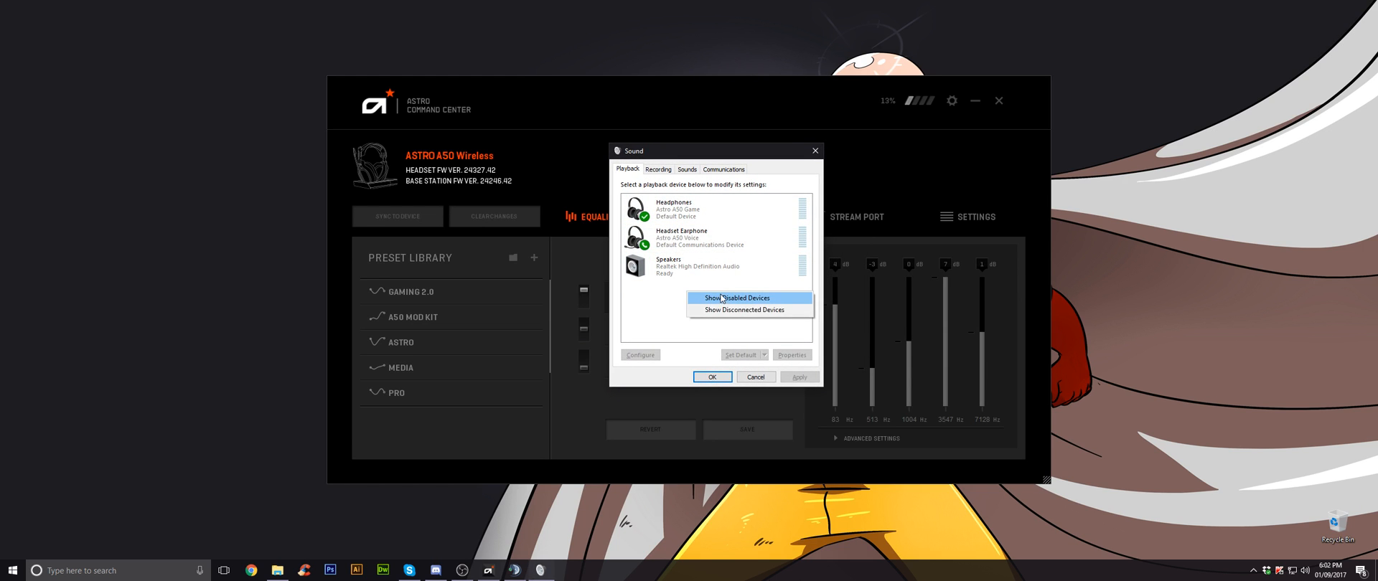
click(737, 298)
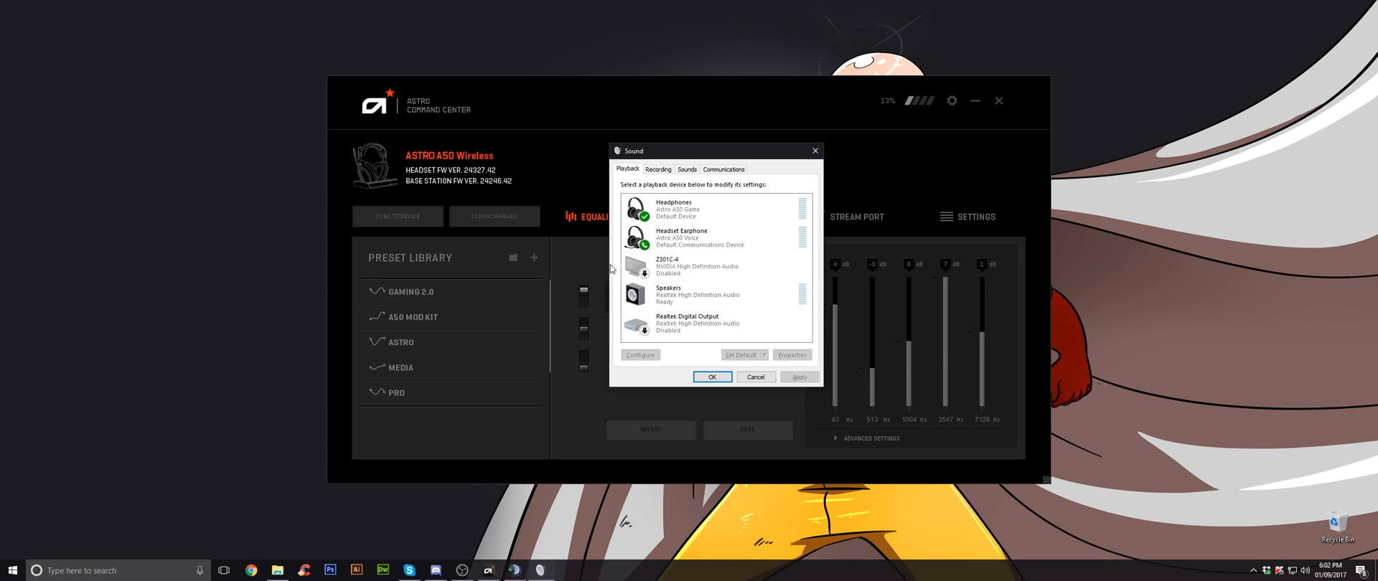
click(703, 266)
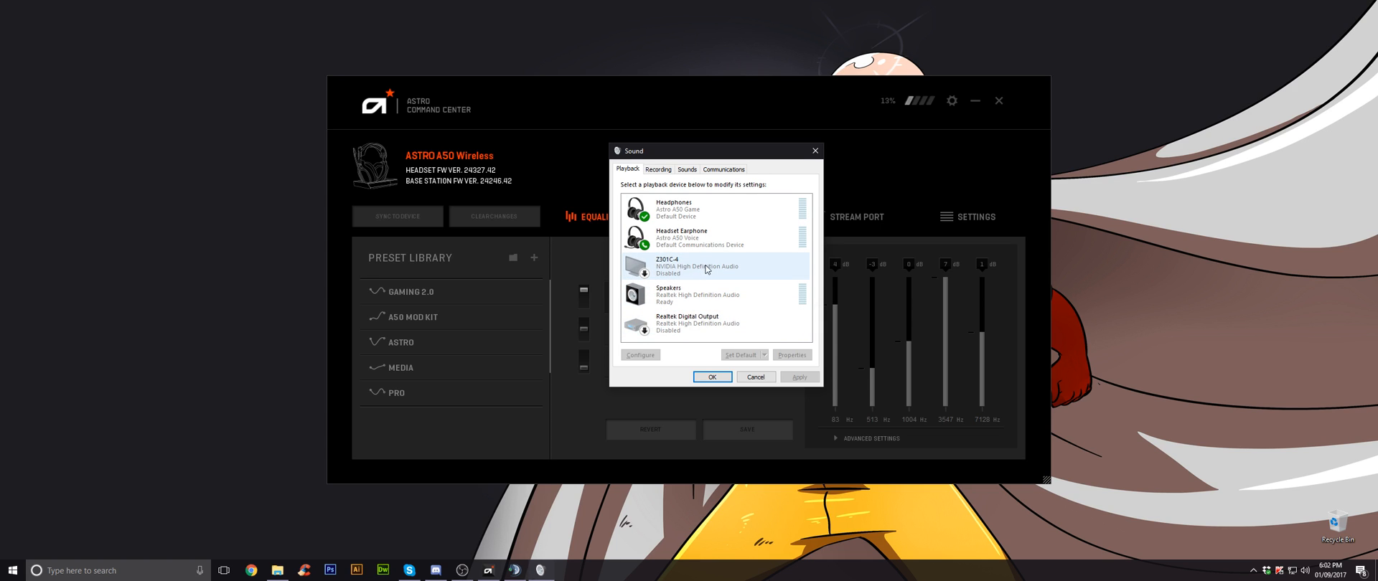
click(715, 323)
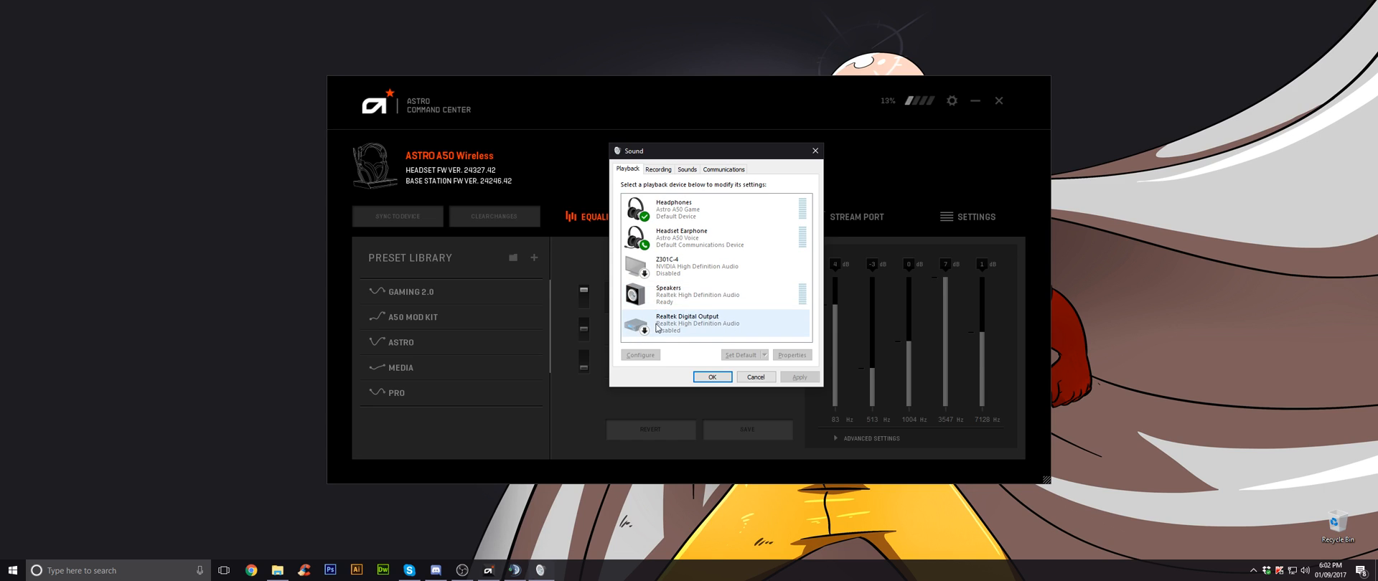
mouse_move(744, 330)
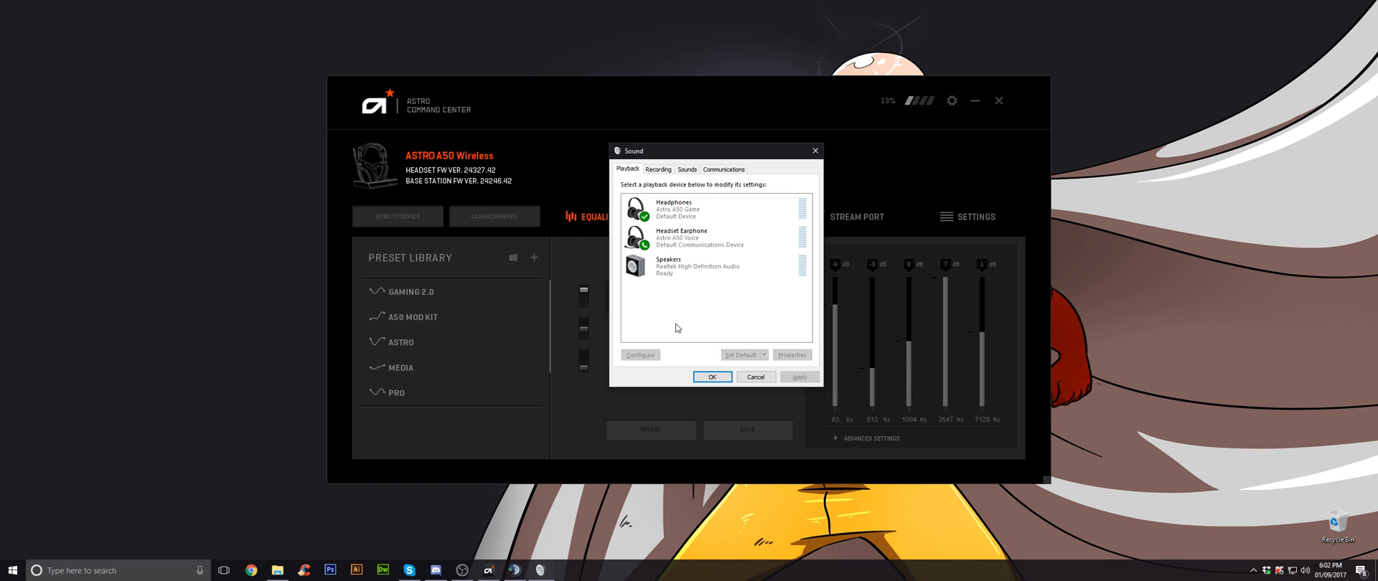
click(681, 237)
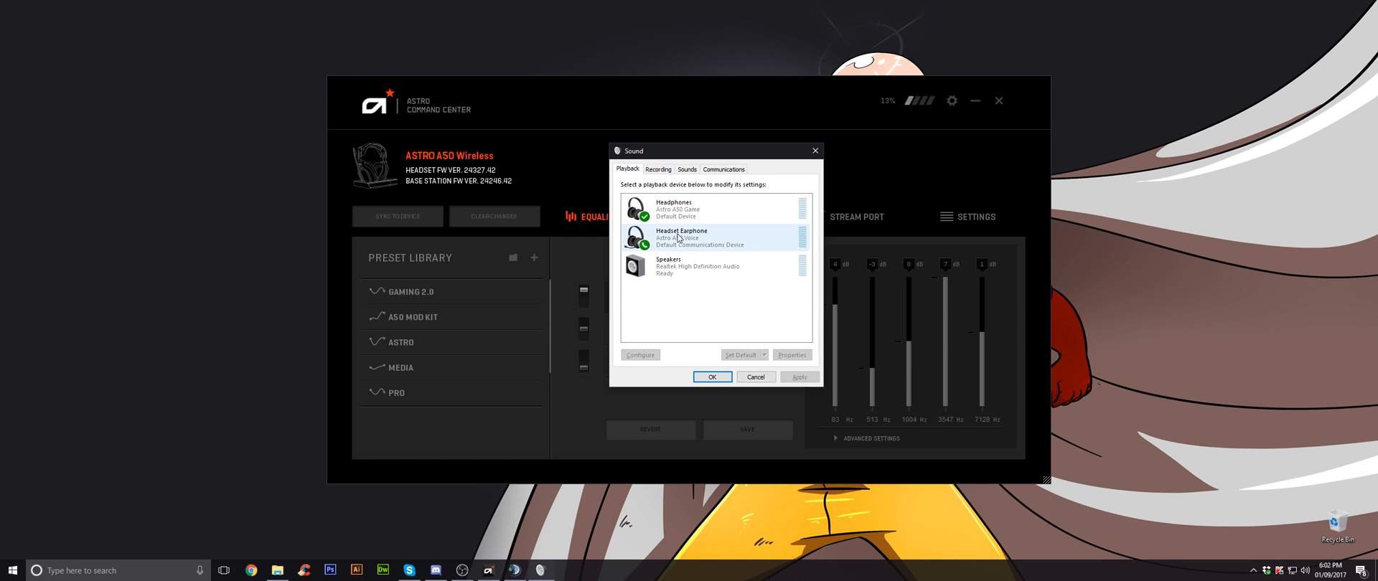
click(697, 266)
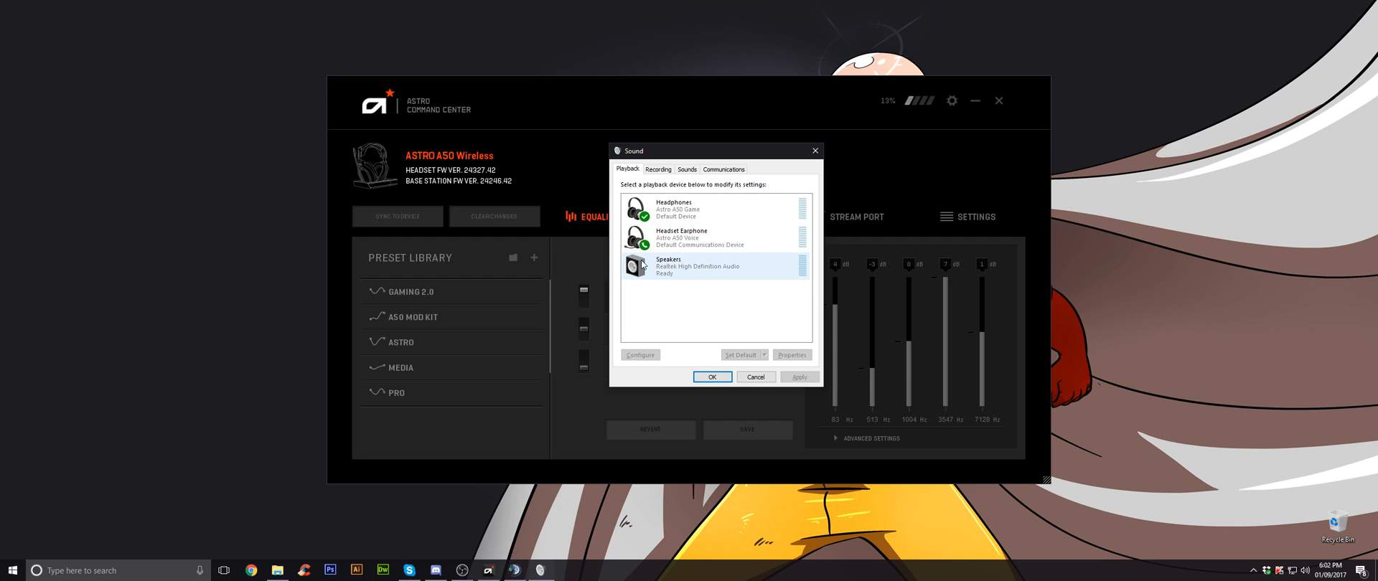
mouse_move(663, 274)
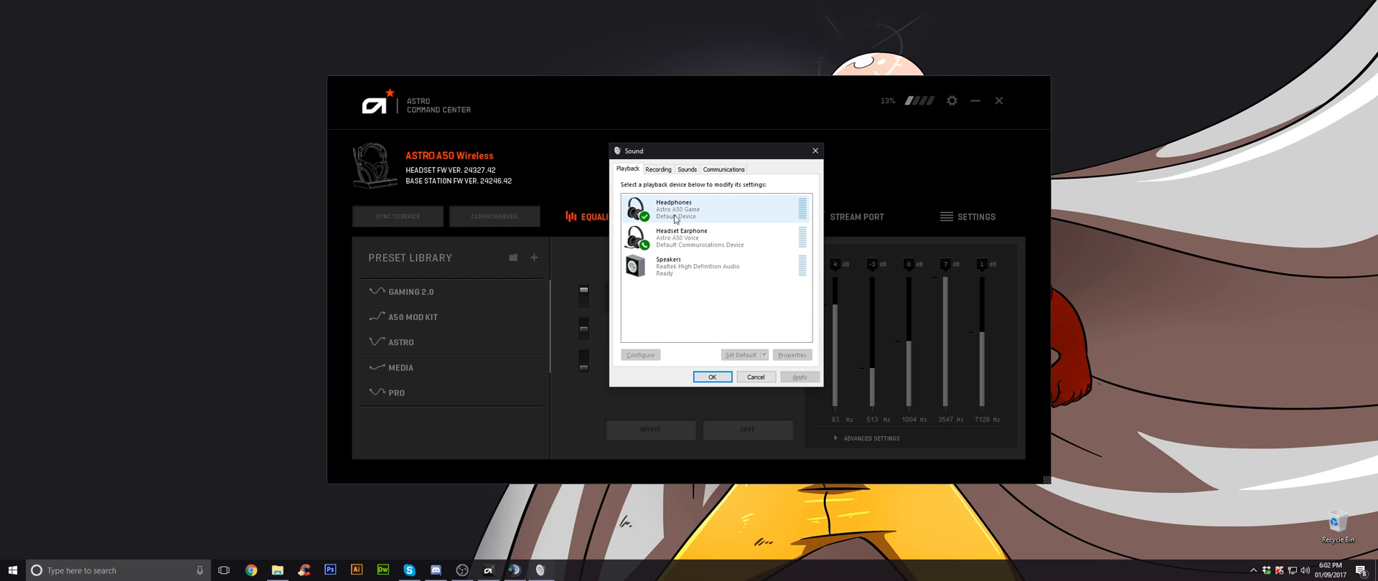
mouse_move(674, 221)
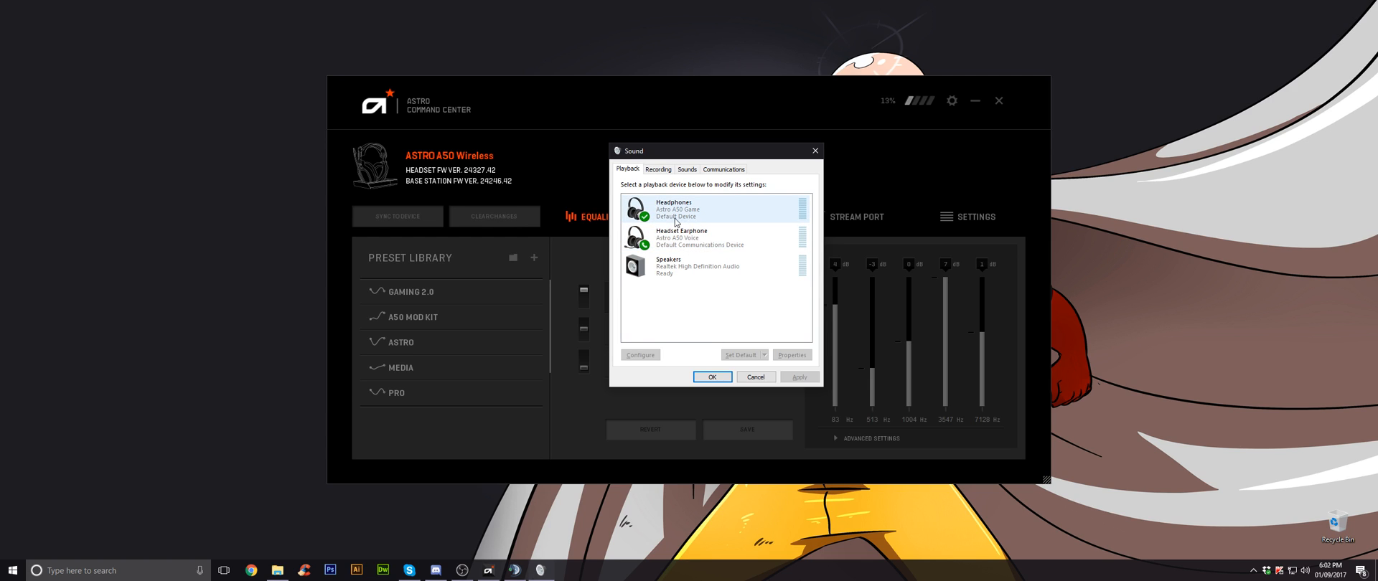
click(681, 236)
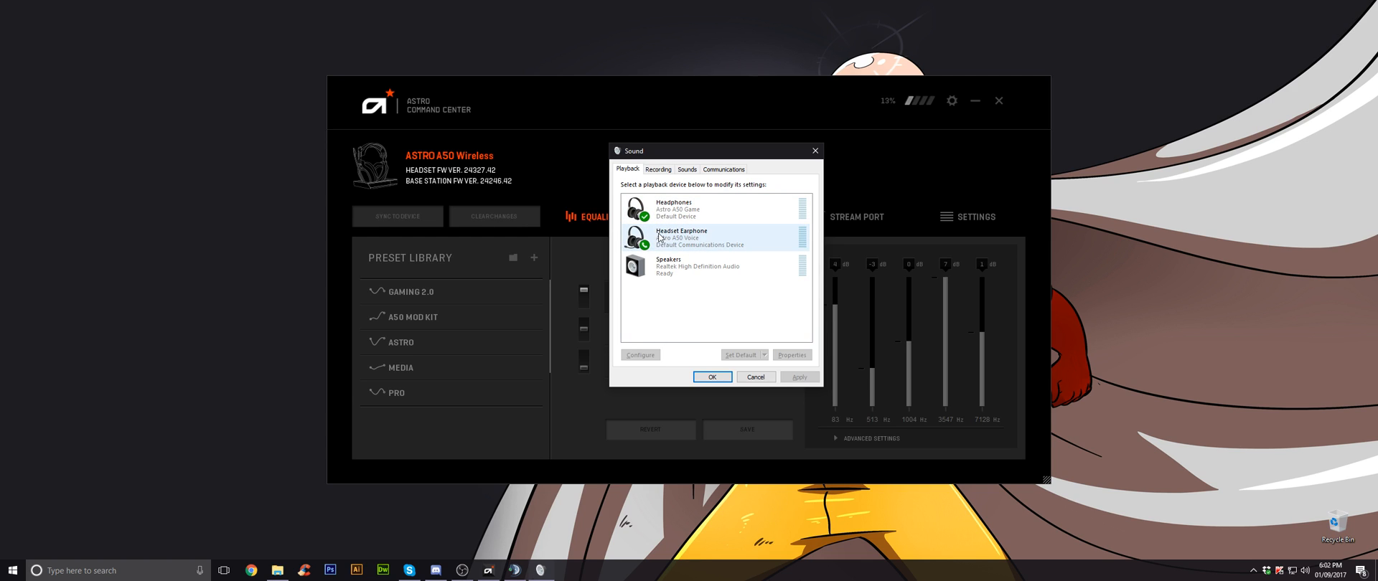
mouse_move(692, 231)
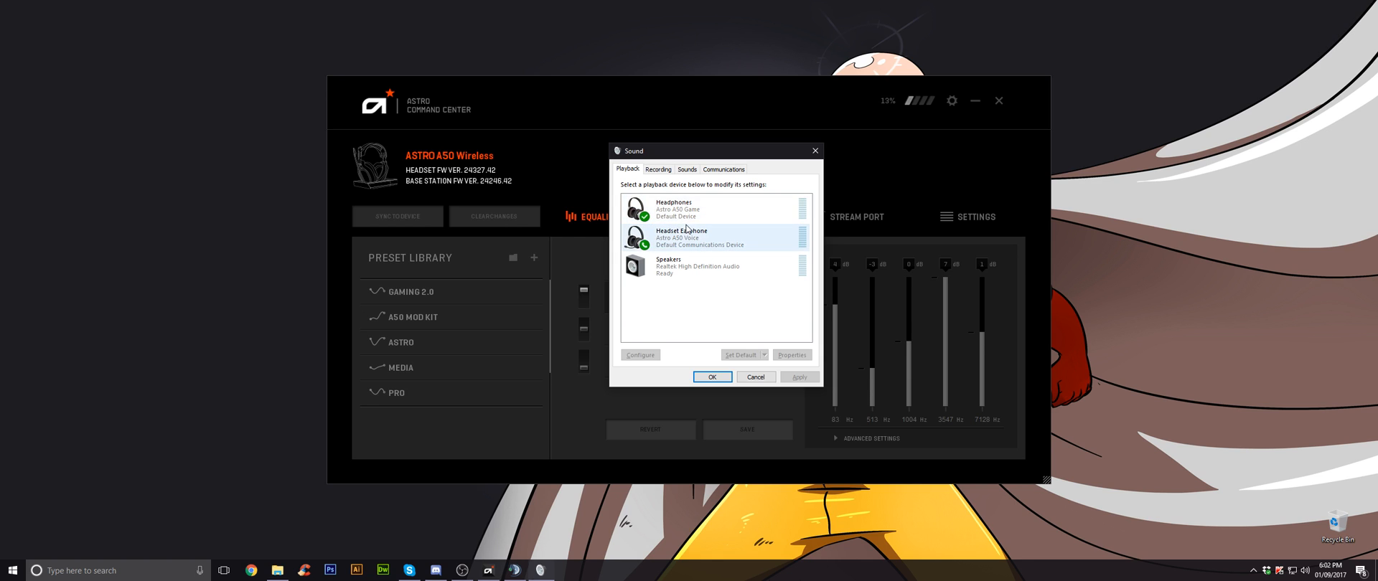
right_click(673, 209)
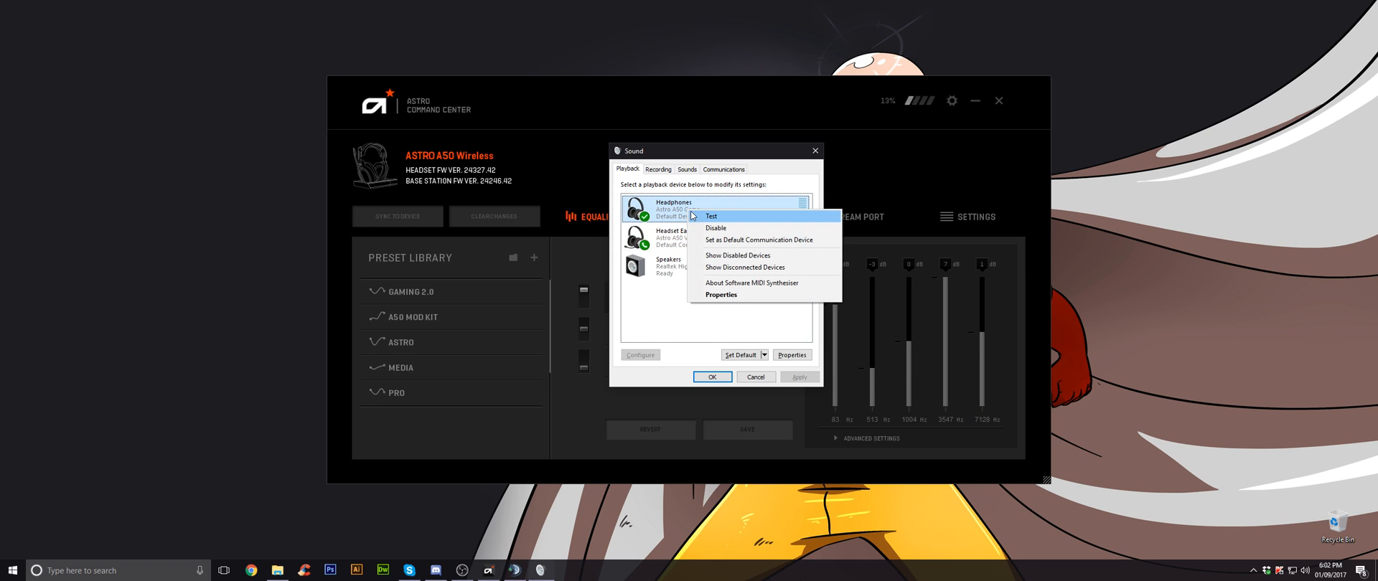
mouse_move(715, 228)
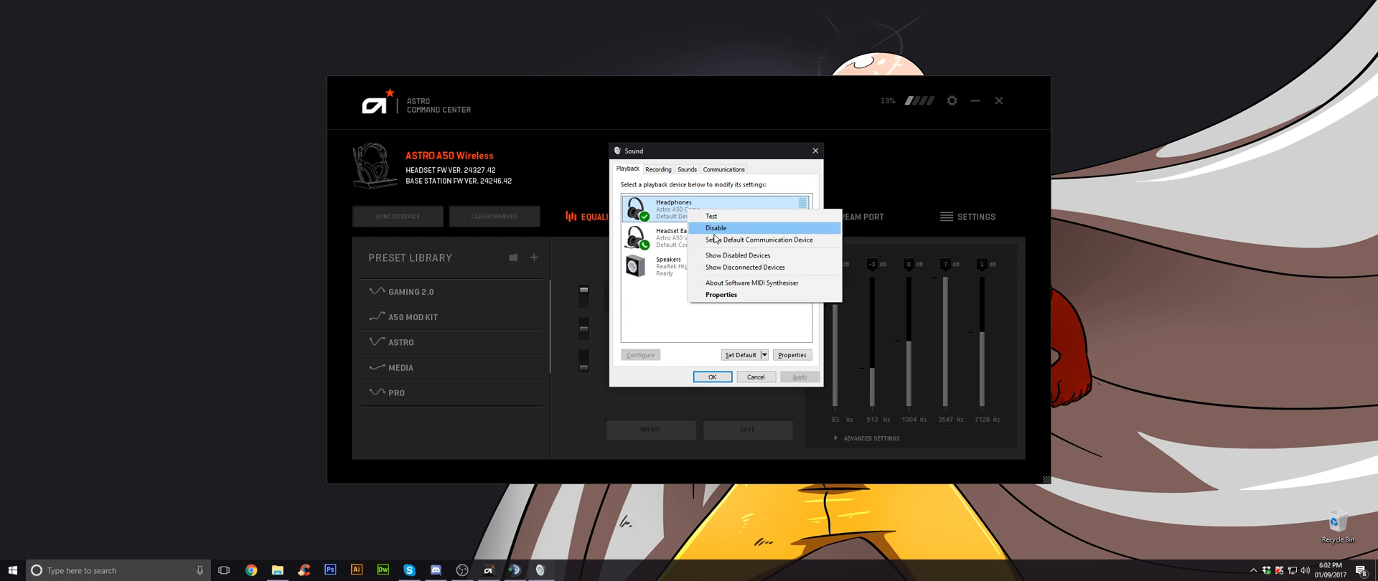
mouse_move(762, 240)
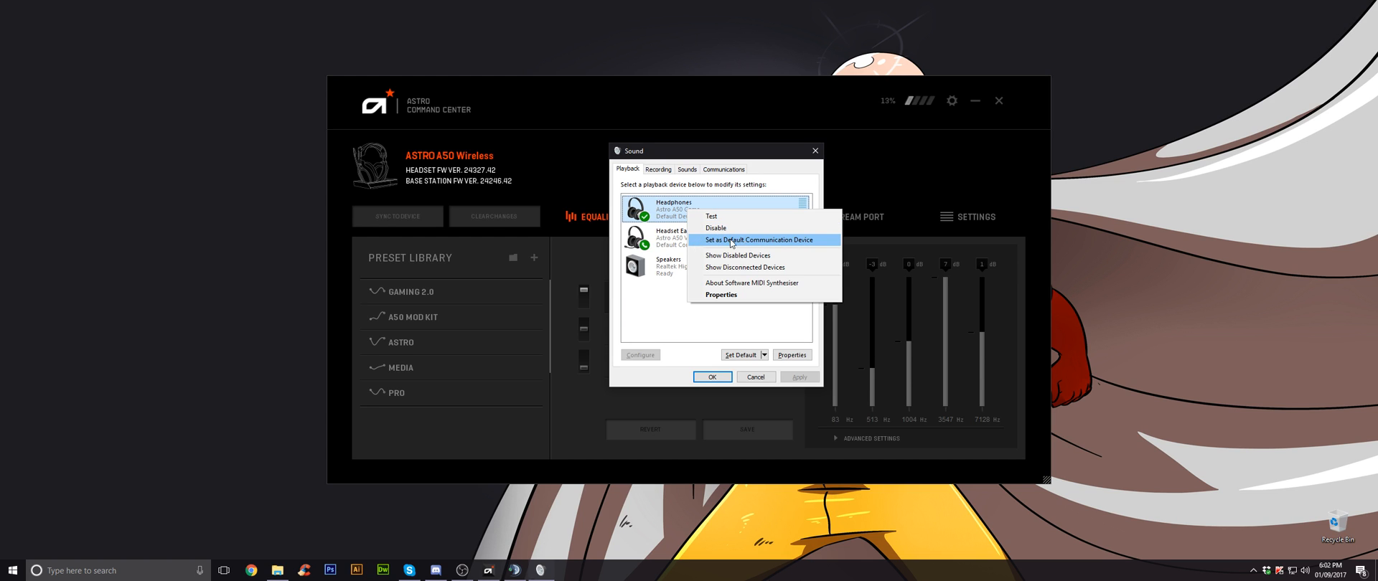
mouse_move(716, 229)
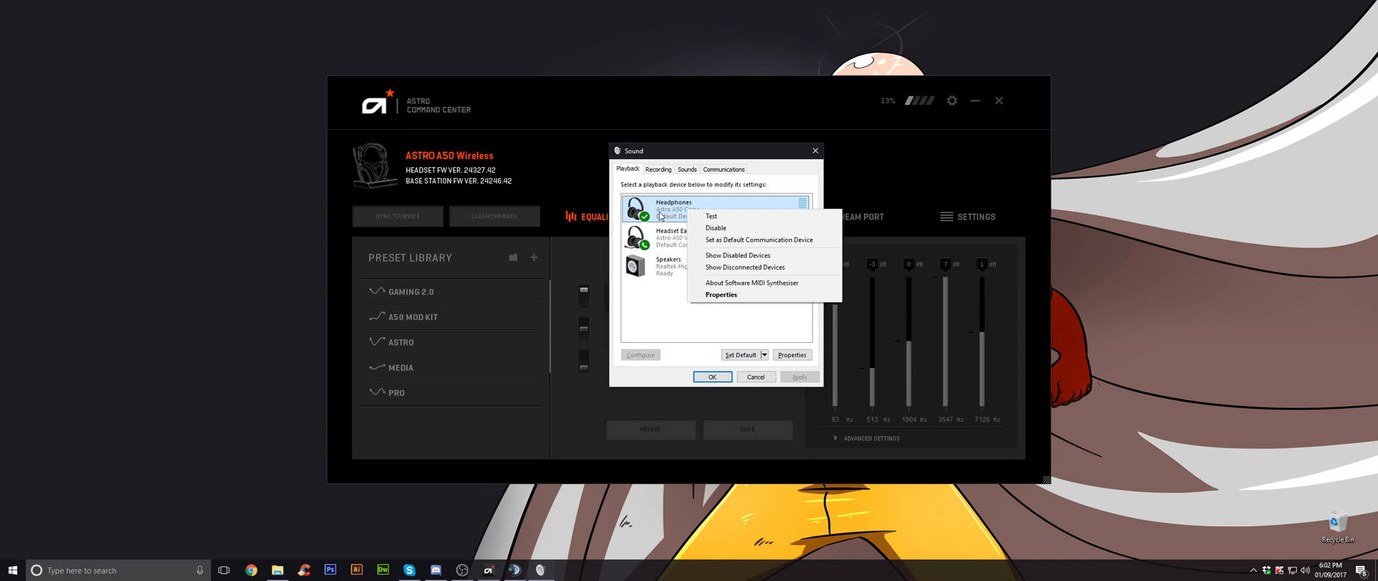
click(716, 208)
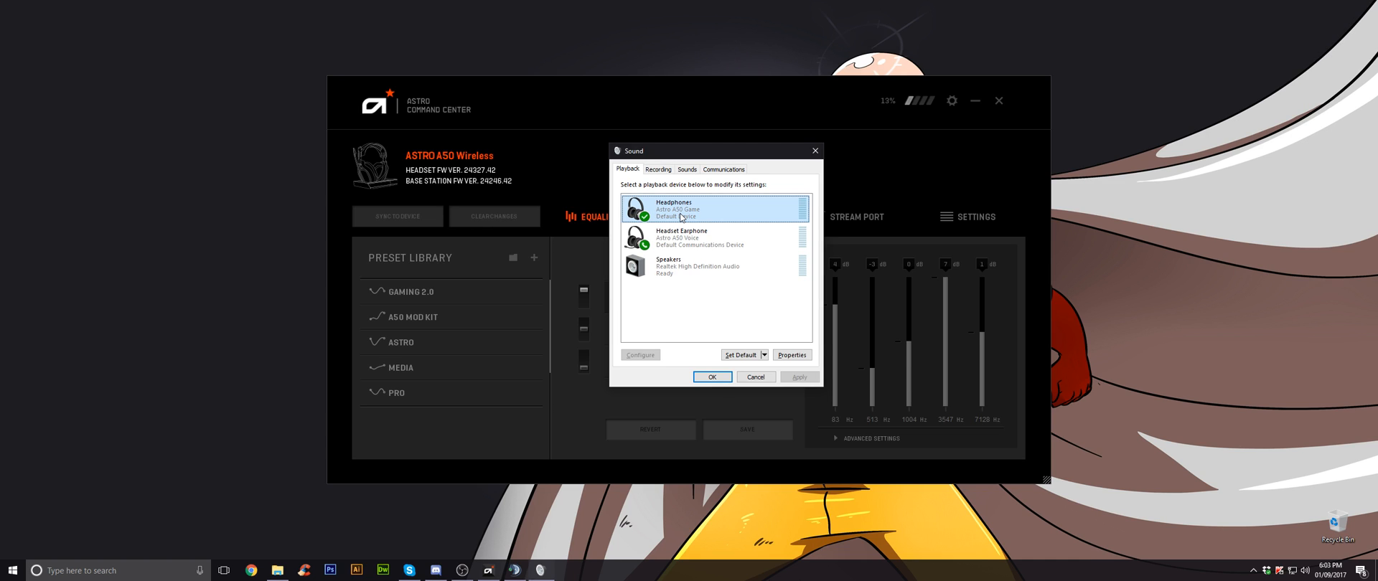
mouse_move(708, 216)
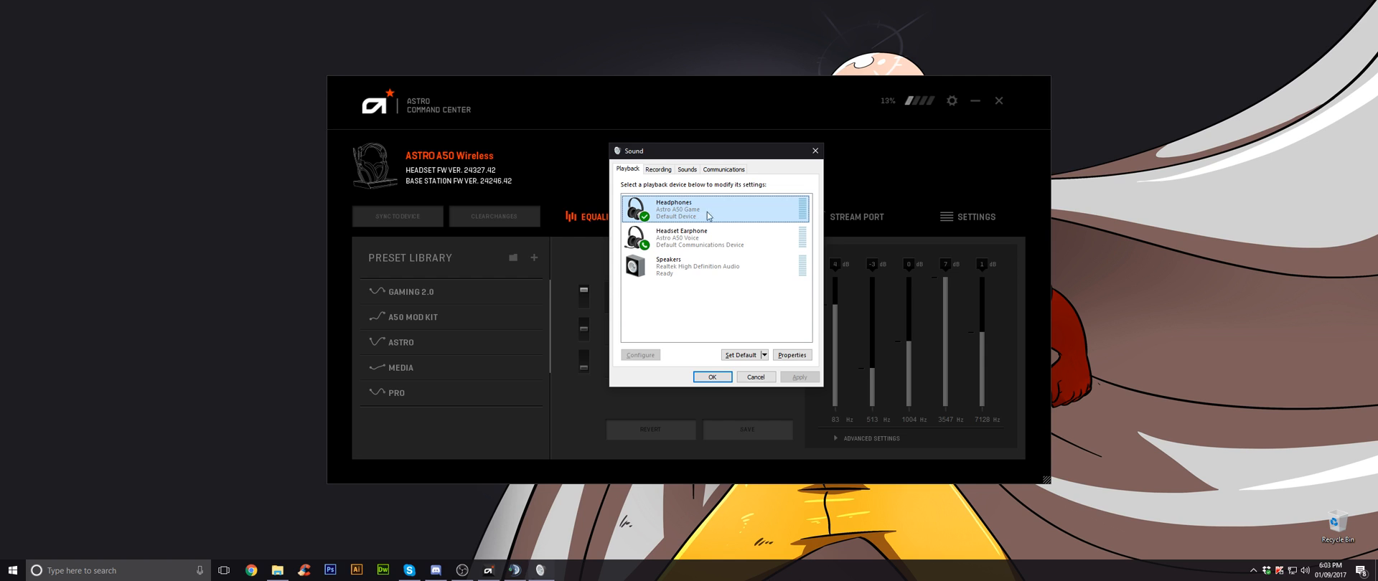
mouse_move(681, 213)
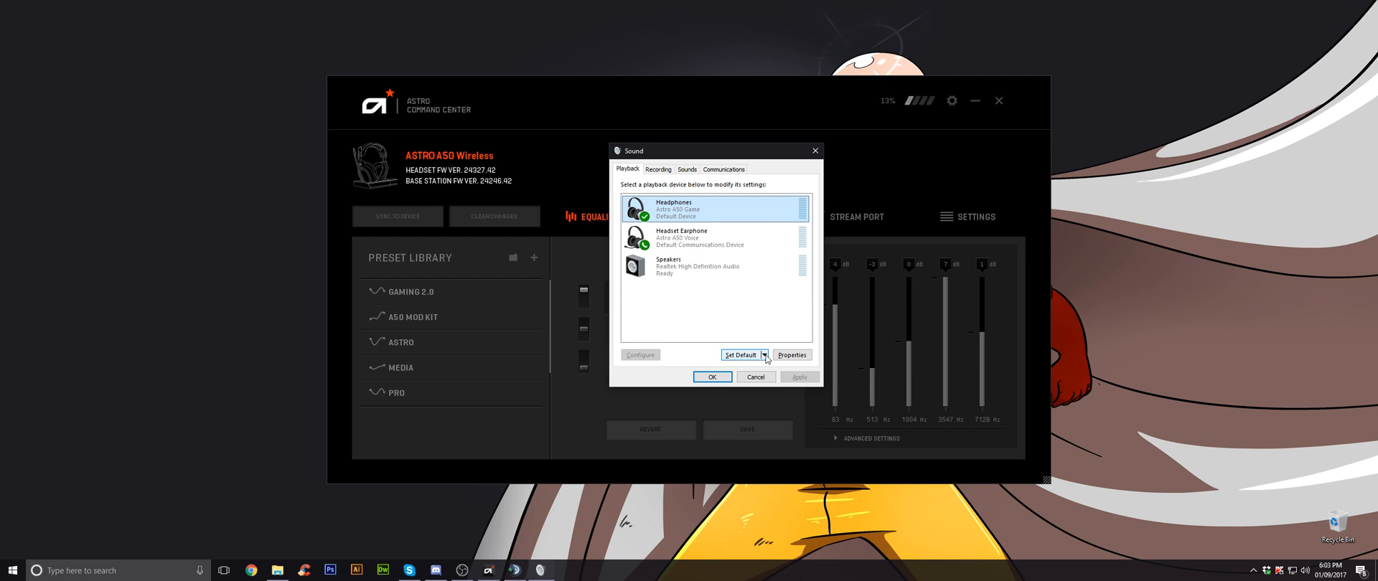
click(763, 355)
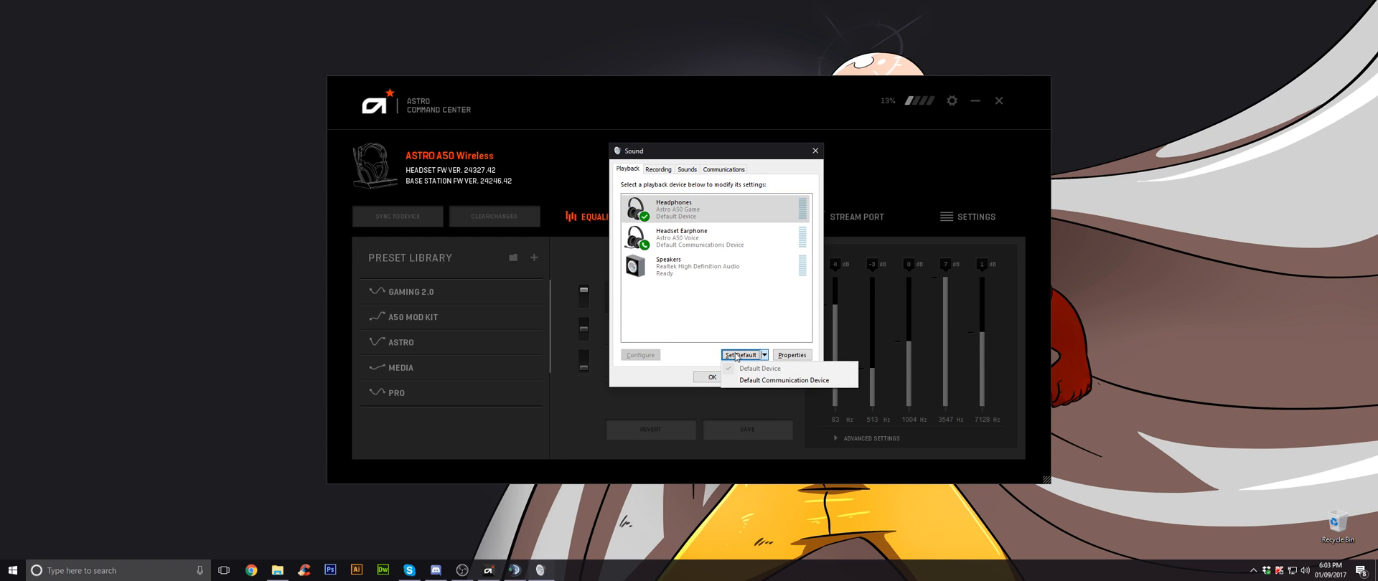
mouse_move(799, 366)
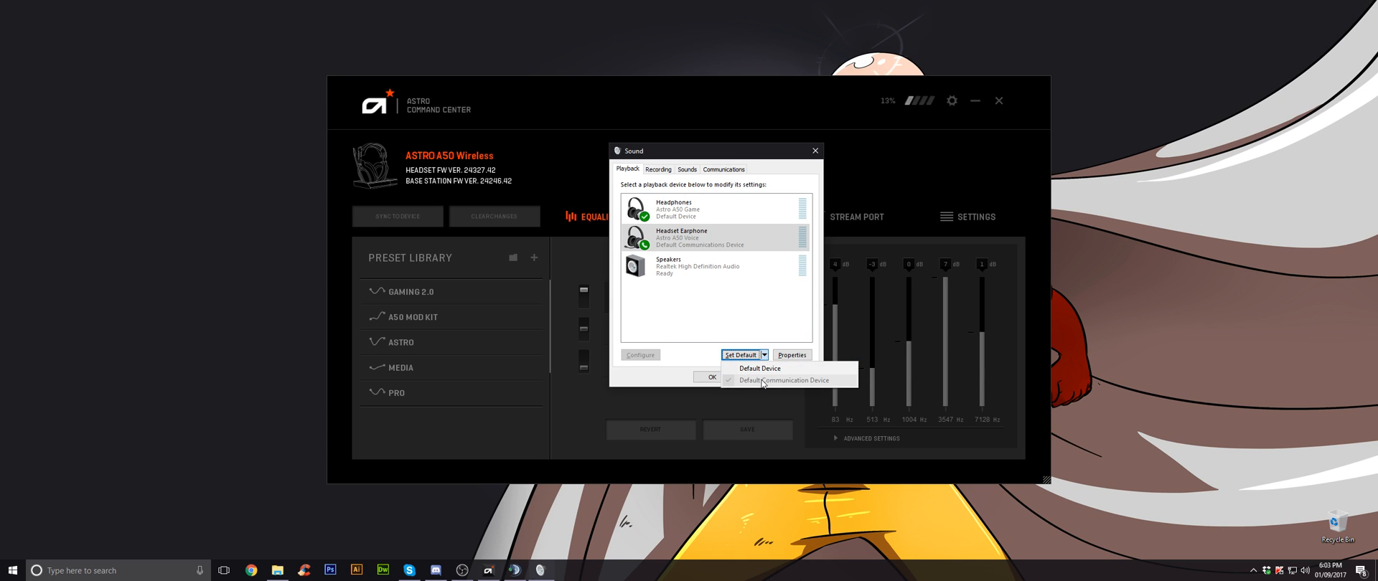
click(761, 368)
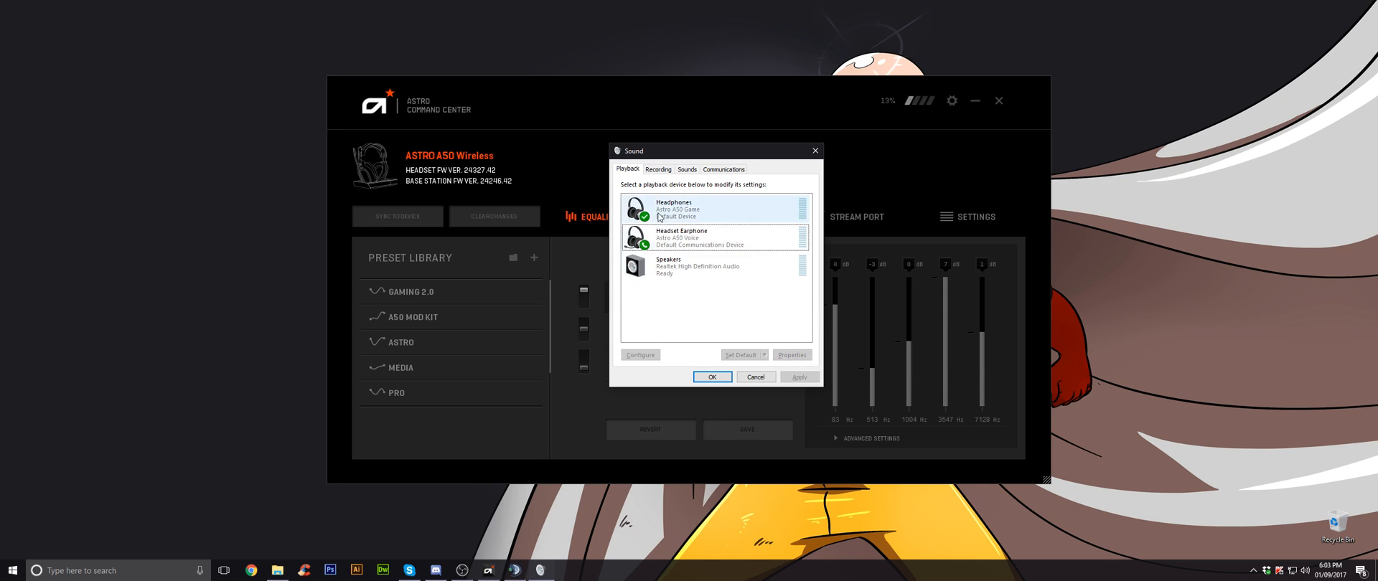
Review recording devices and keep Headset Microphone (Astro A50 Voice) selected, then confirm with OK.
click(658, 169)
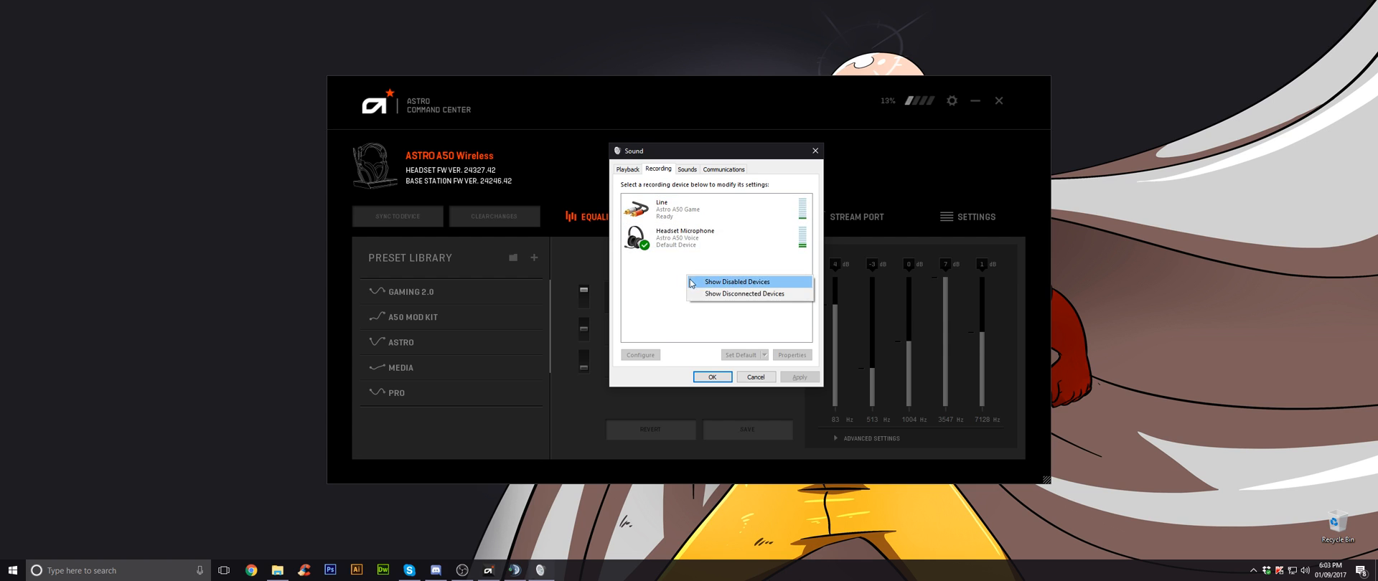
click(736, 282)
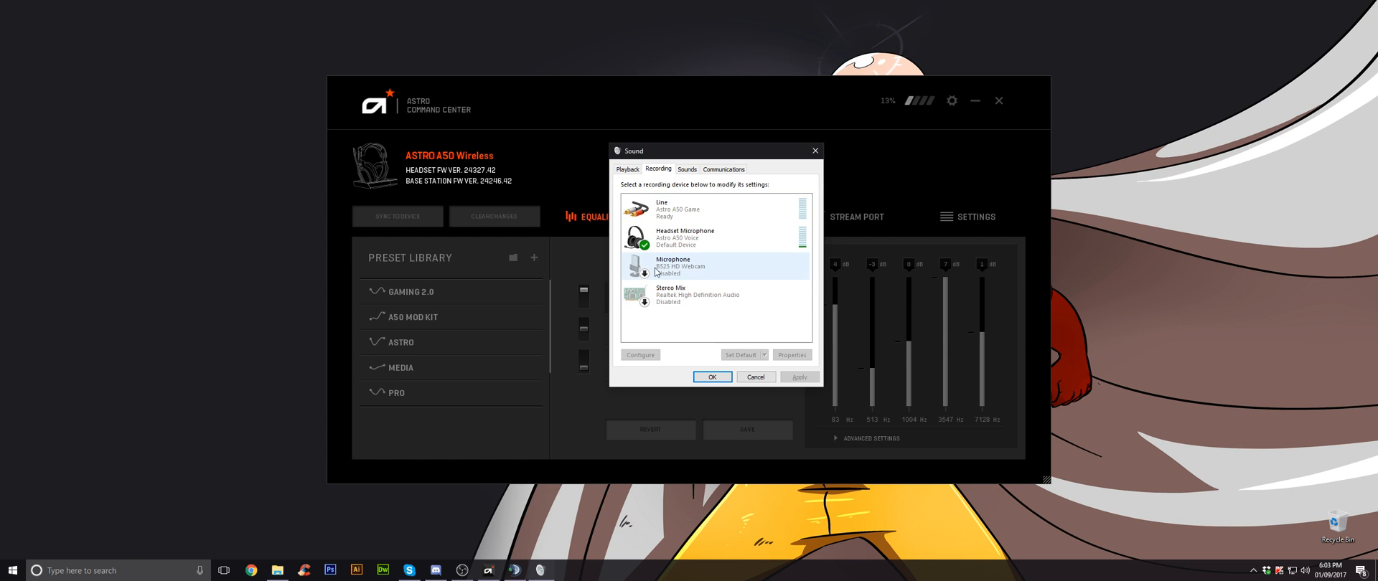
click(712, 295)
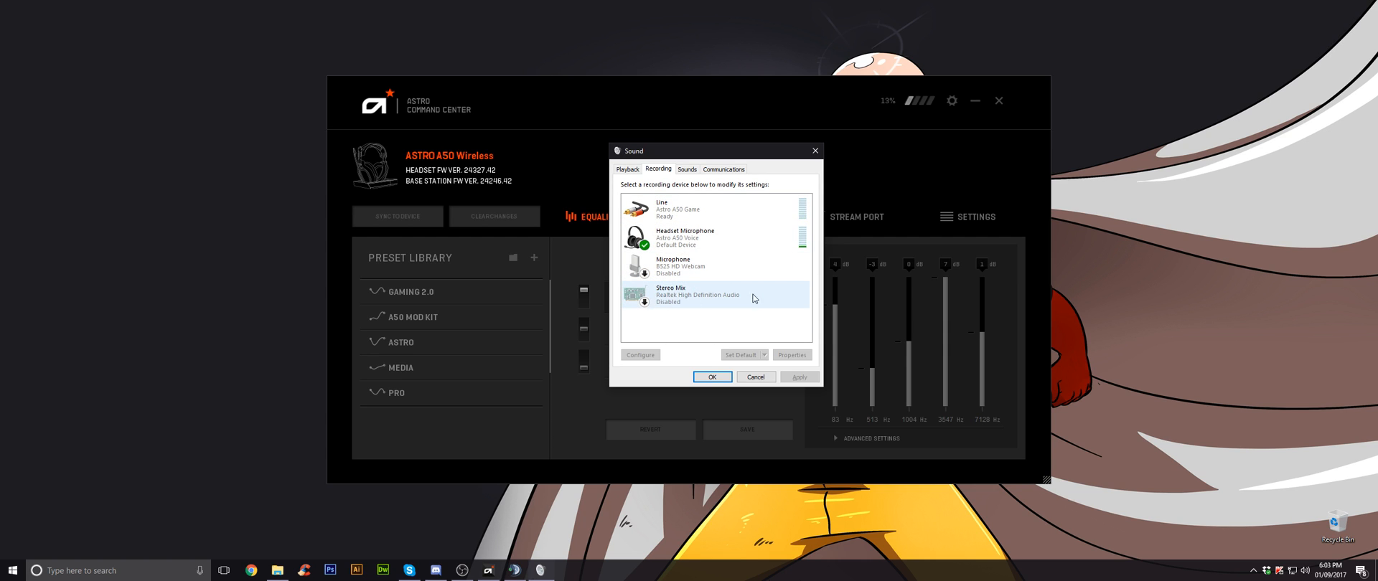
click(733, 331)
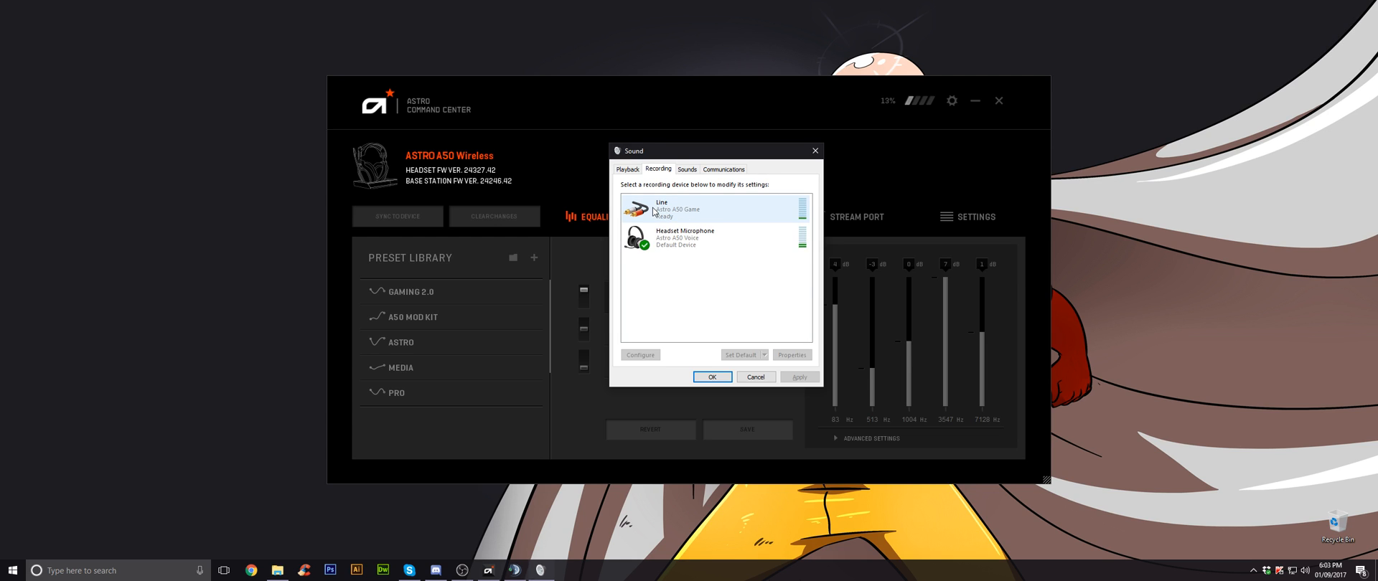
click(711, 236)
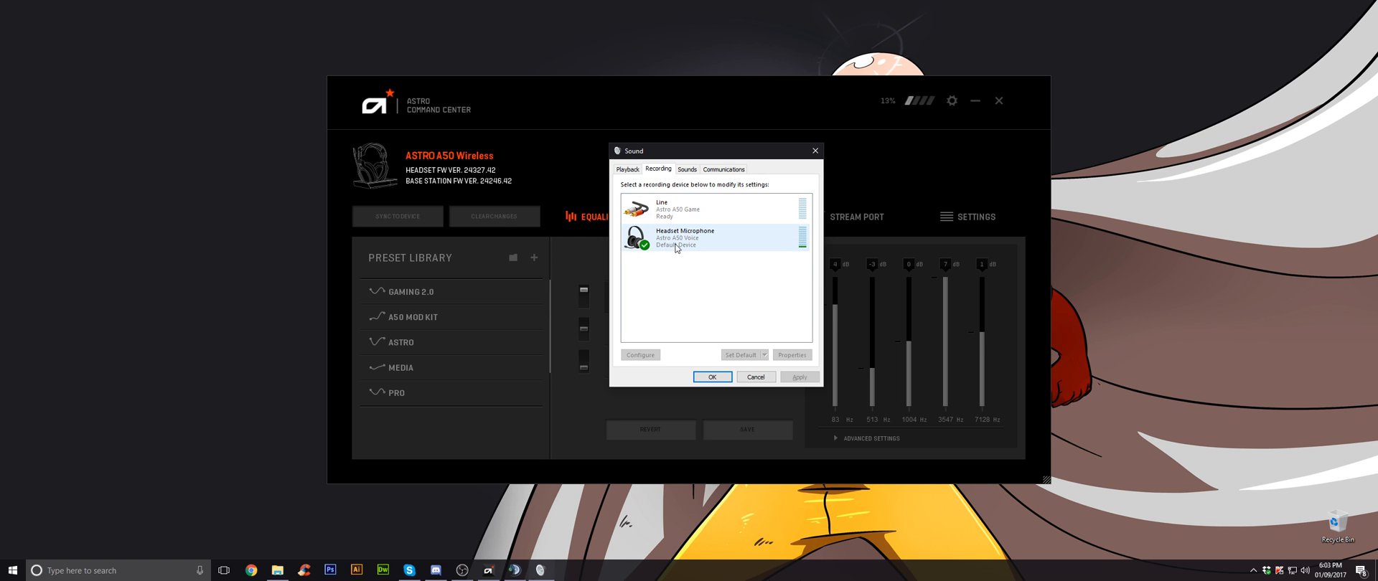
click(694, 236)
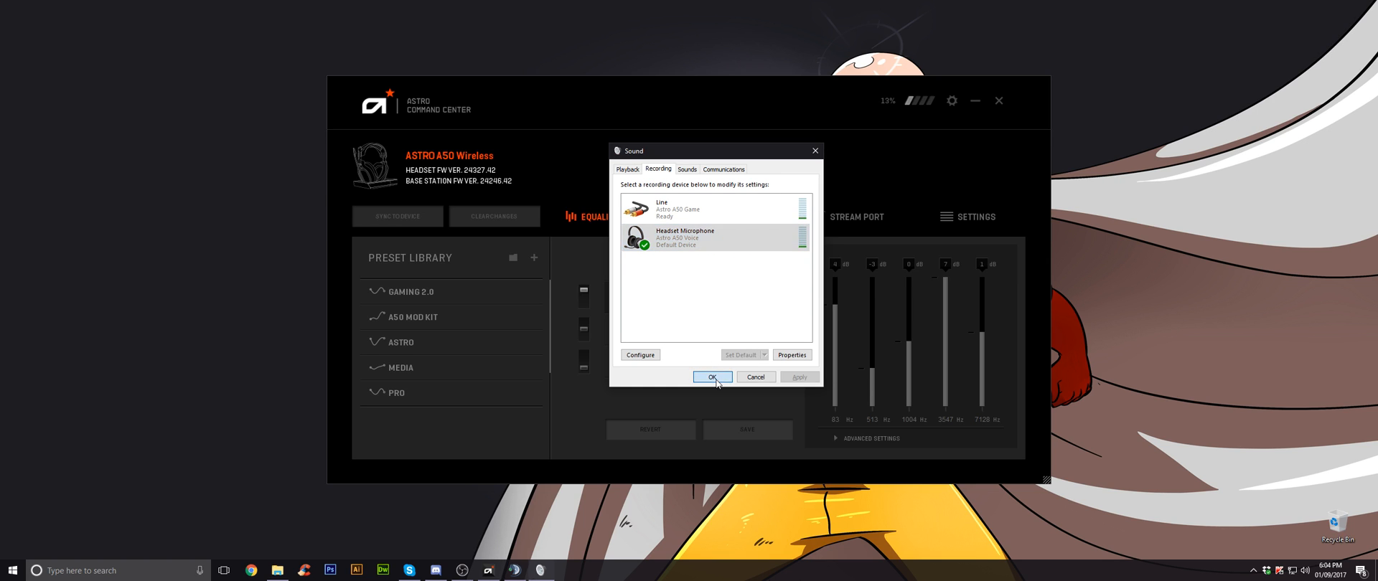
click(713, 377)
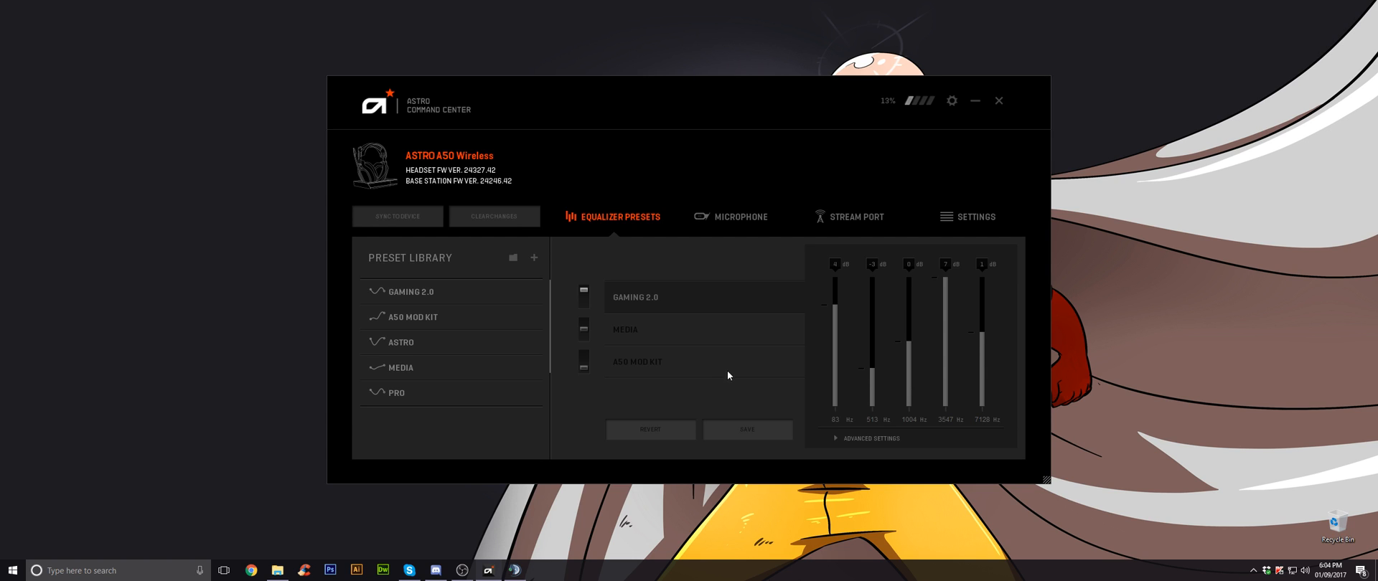
mouse_move(571, 464)
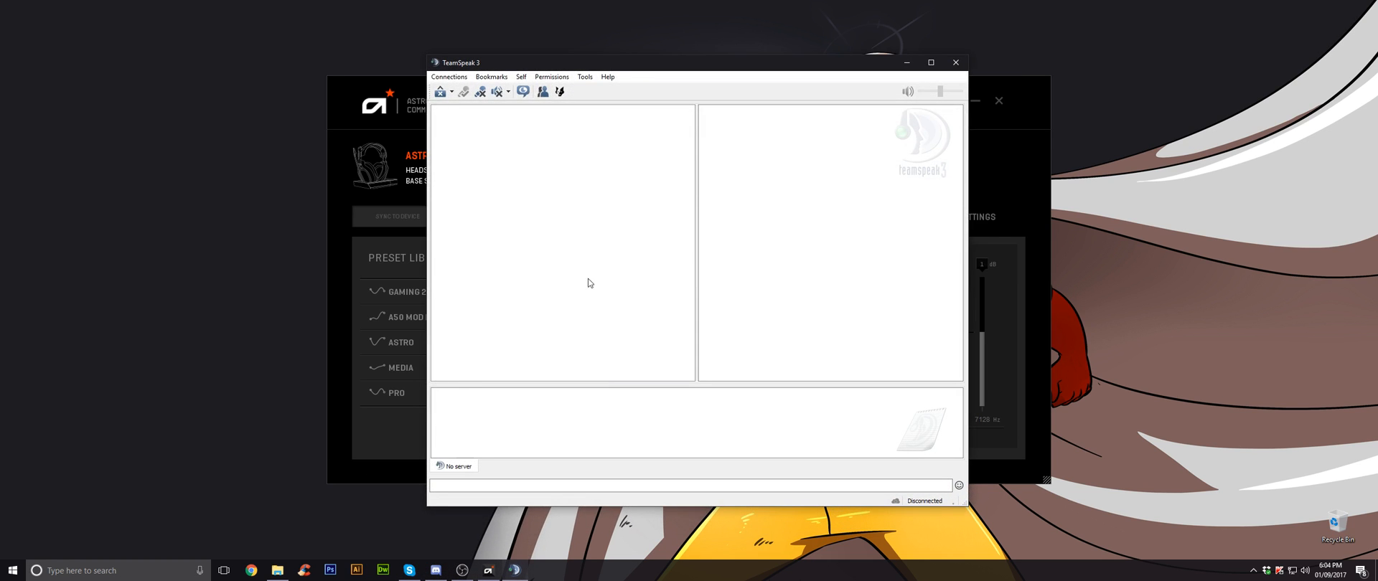
Set TeamSpeak playback to Headset Earphone and capture to Headset Microphone (Astro A50 Voice).
click(584, 77)
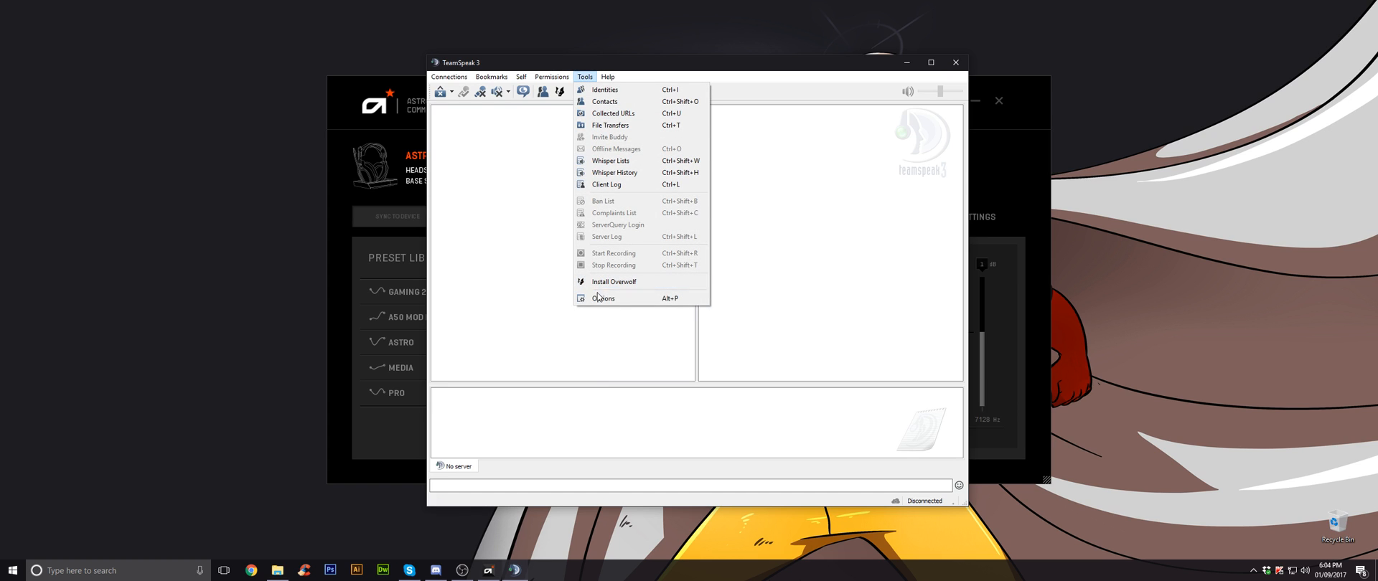
click(604, 298)
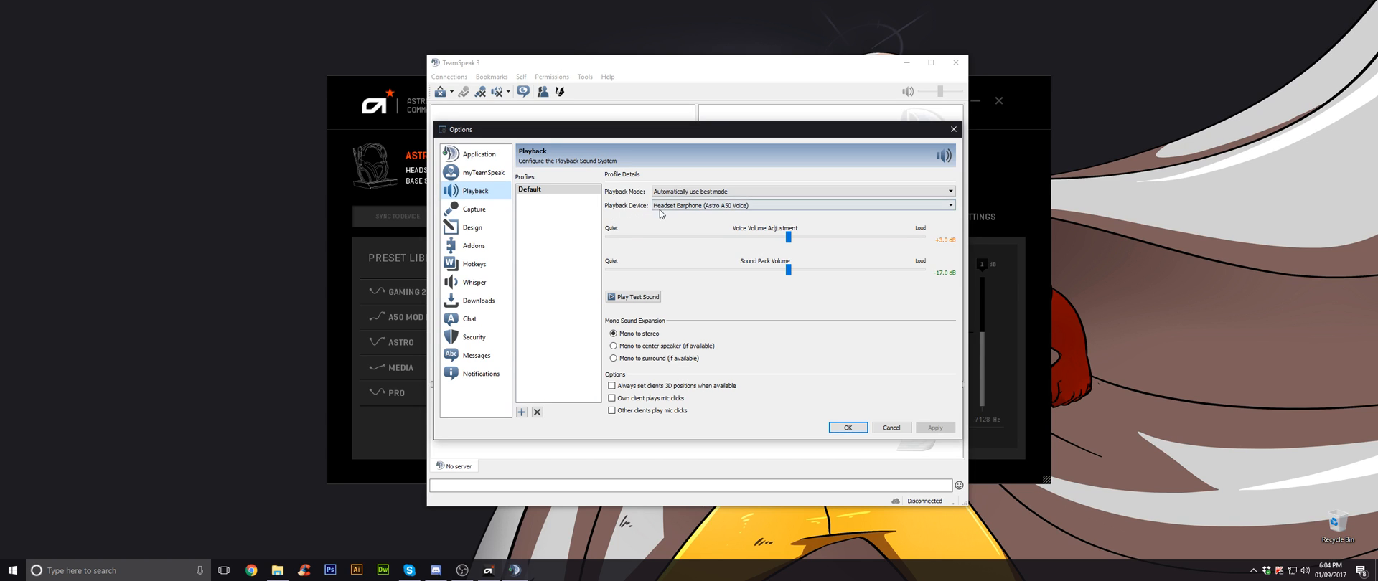
click(800, 204)
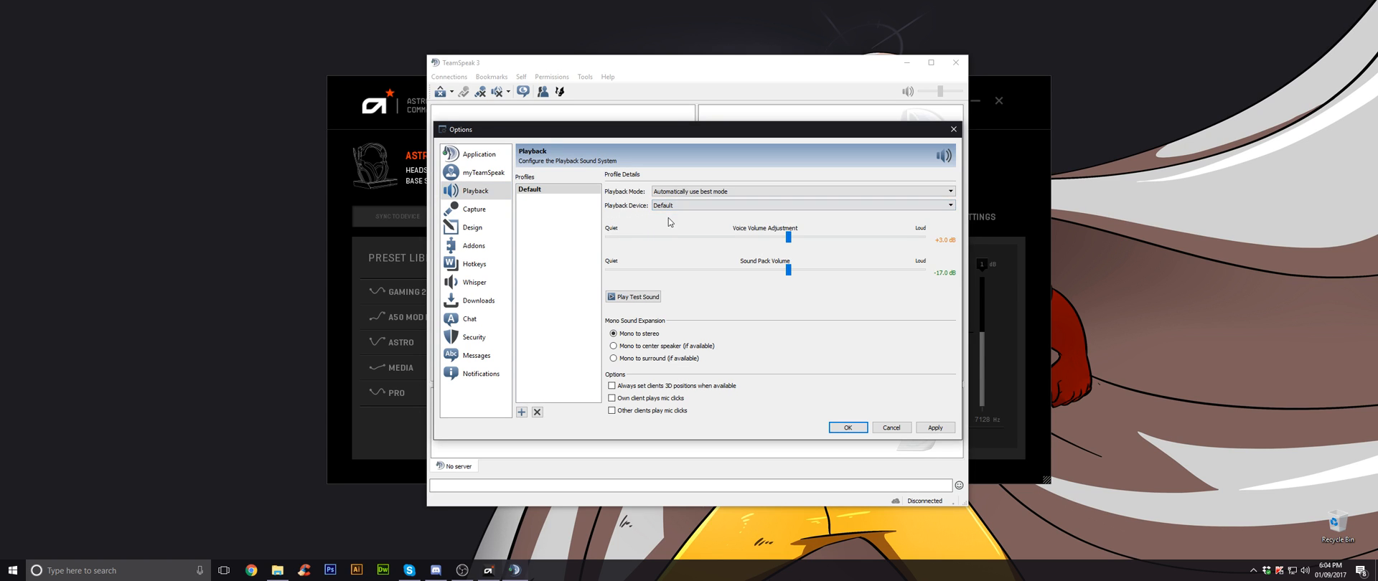
click(799, 204)
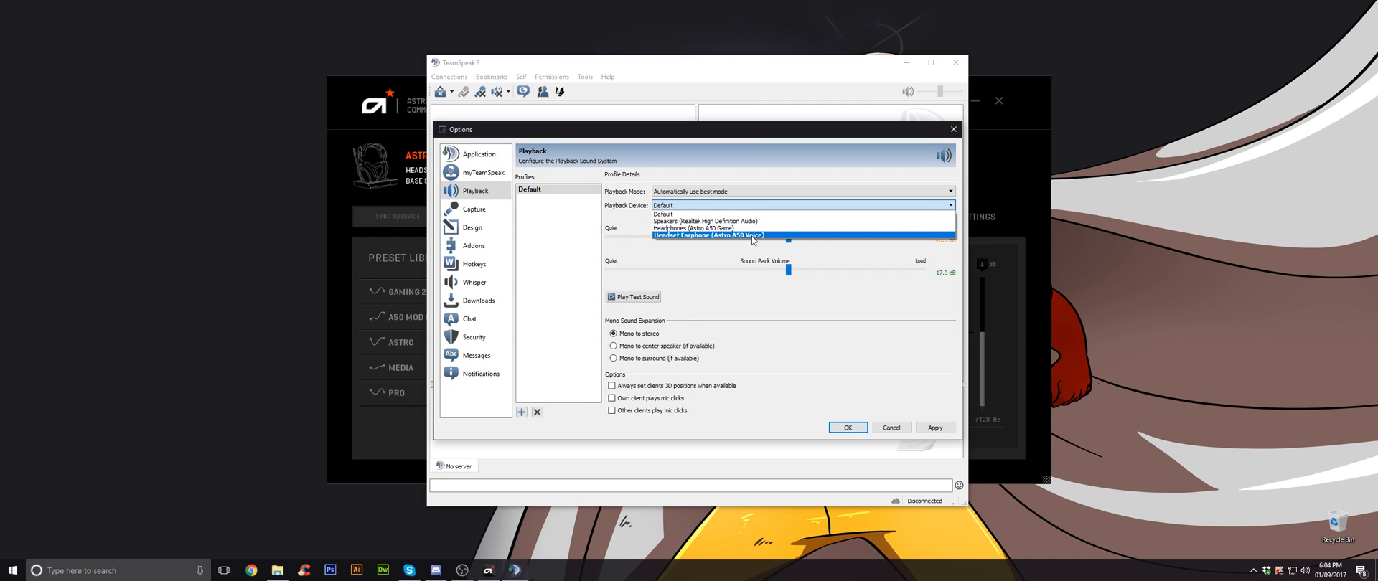
mouse_move(751, 239)
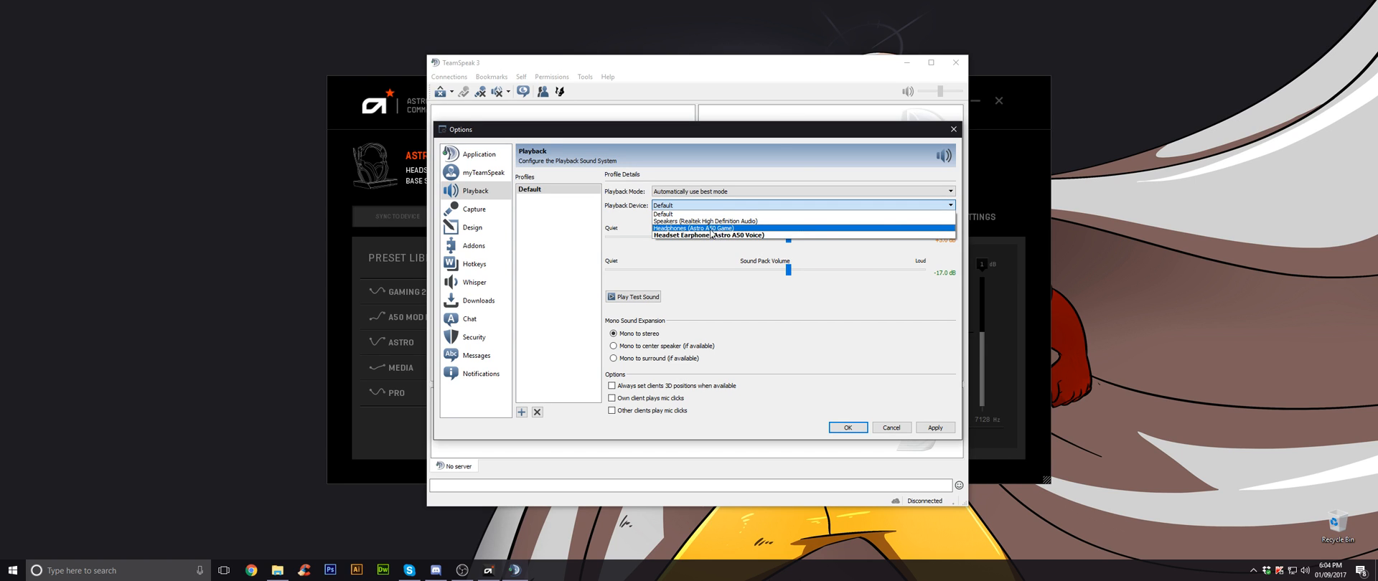
click(698, 234)
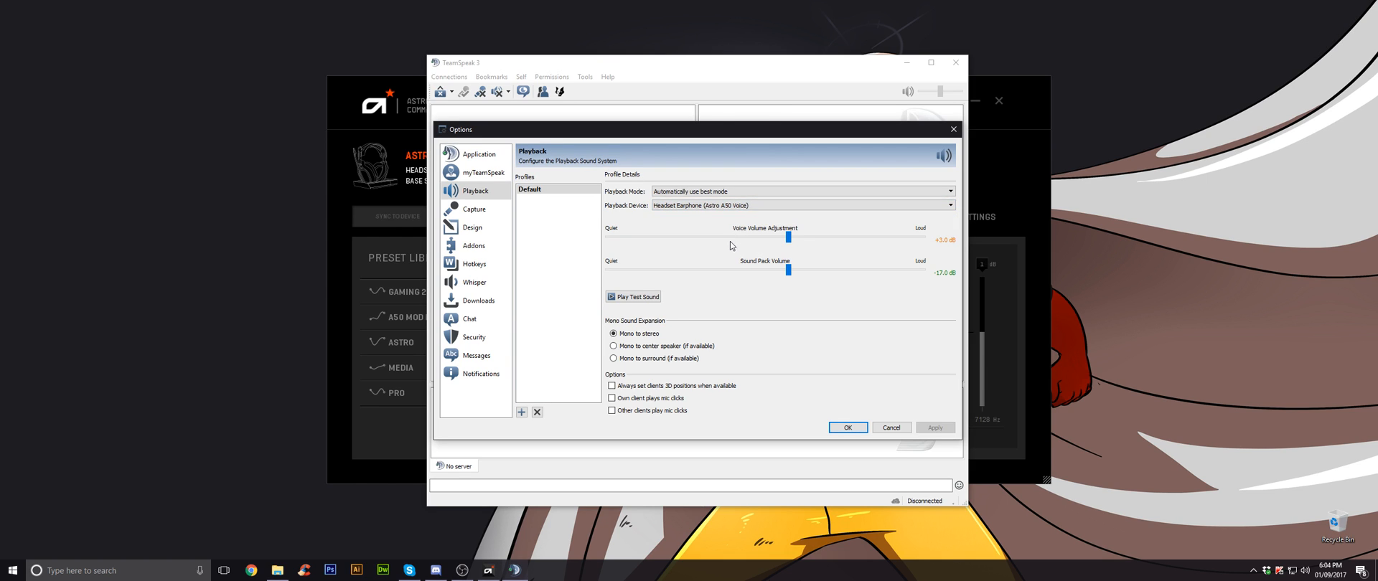
click(474, 209)
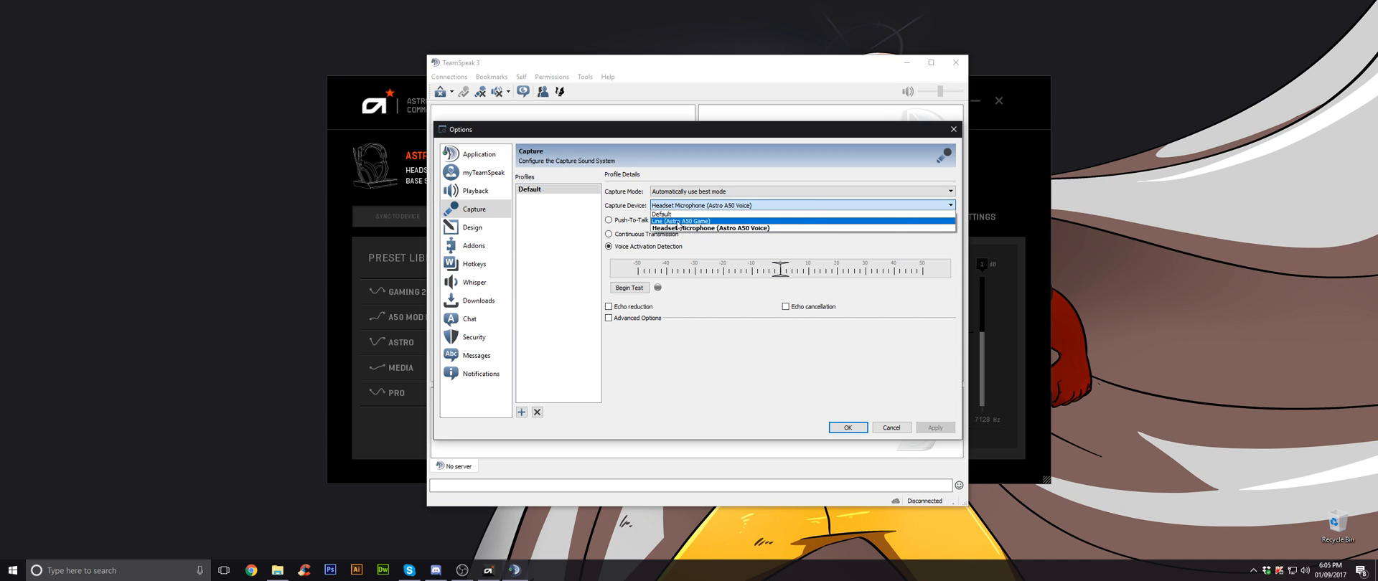
mouse_move(766, 228)
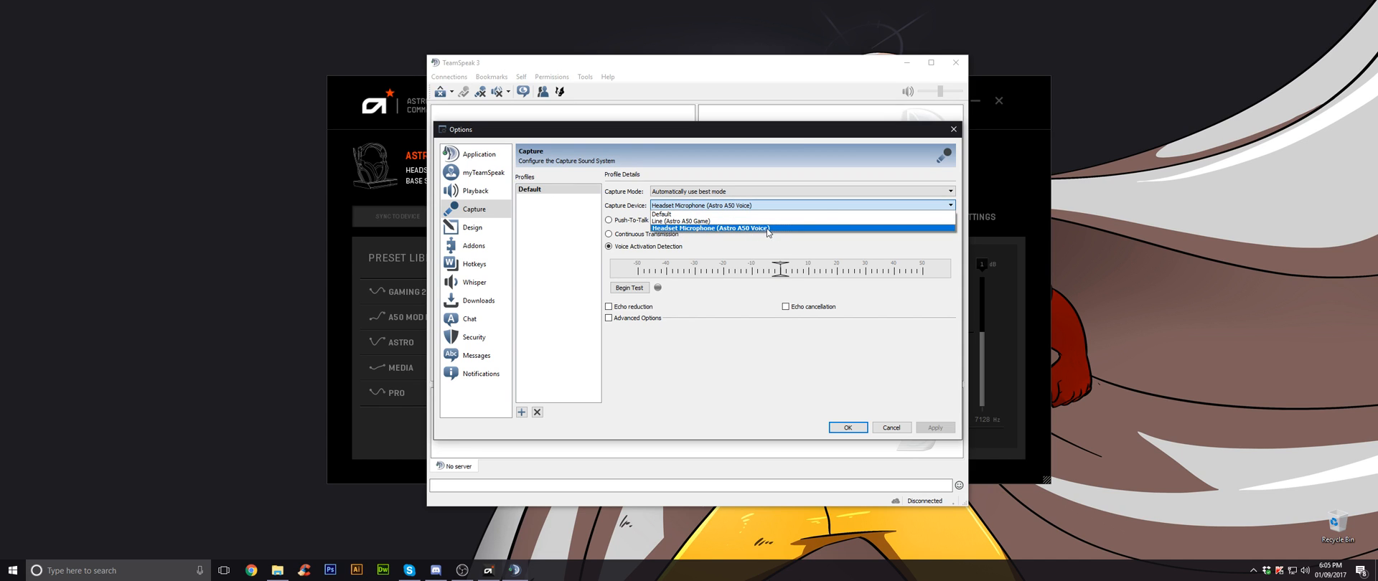
click(846, 427)
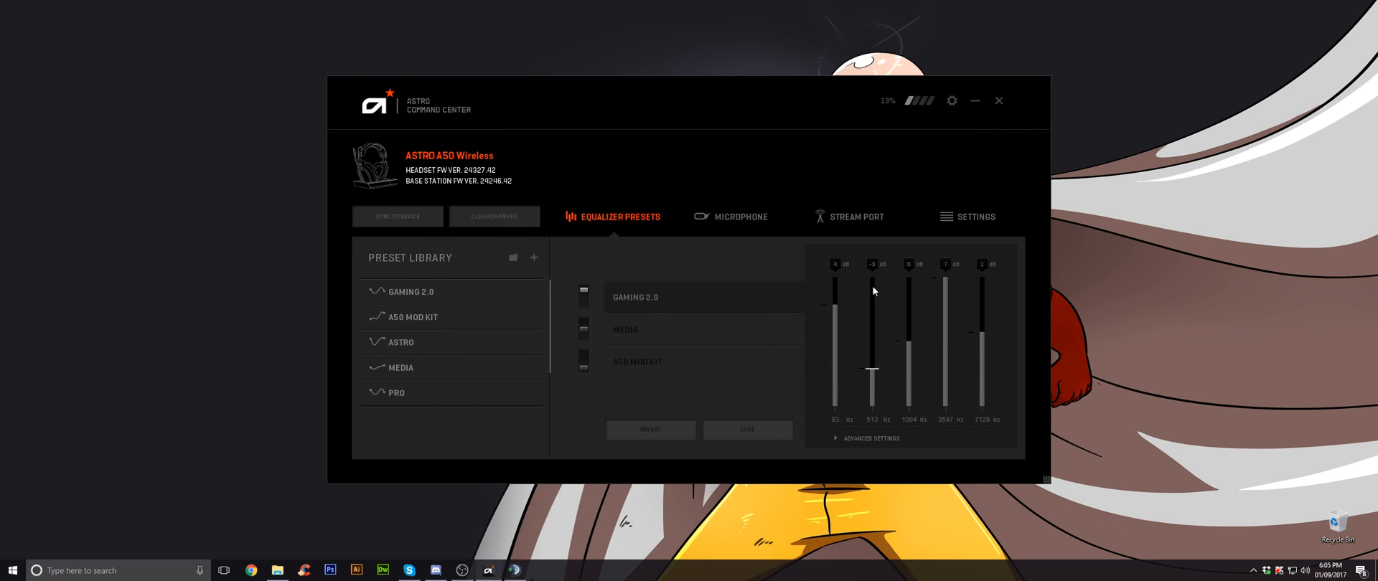
In Discord Voice settings, use Astro A50 Voice microphone as input and earphone as output.
click(462, 570)
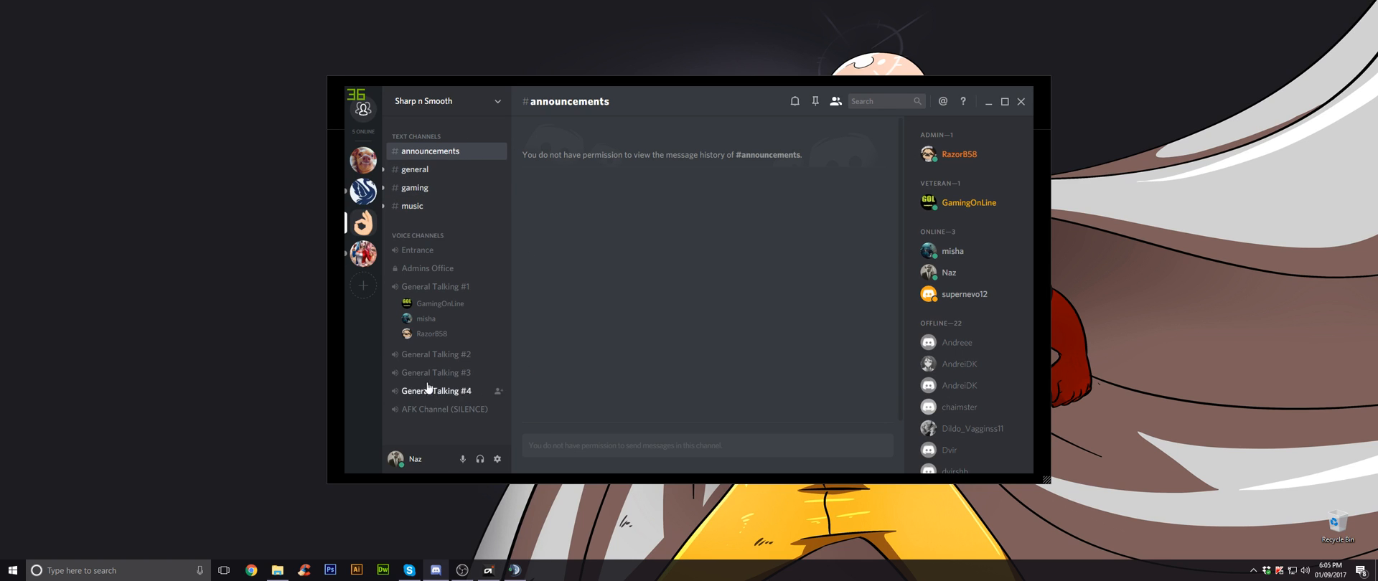
mouse_move(497, 459)
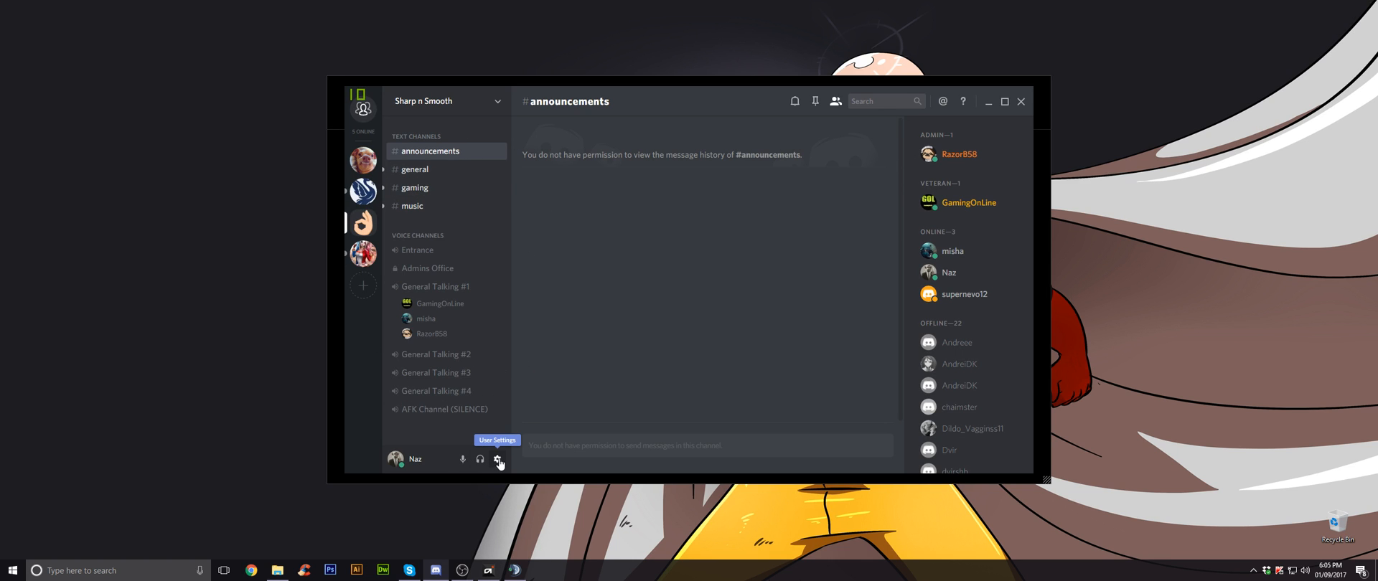
click(499, 459)
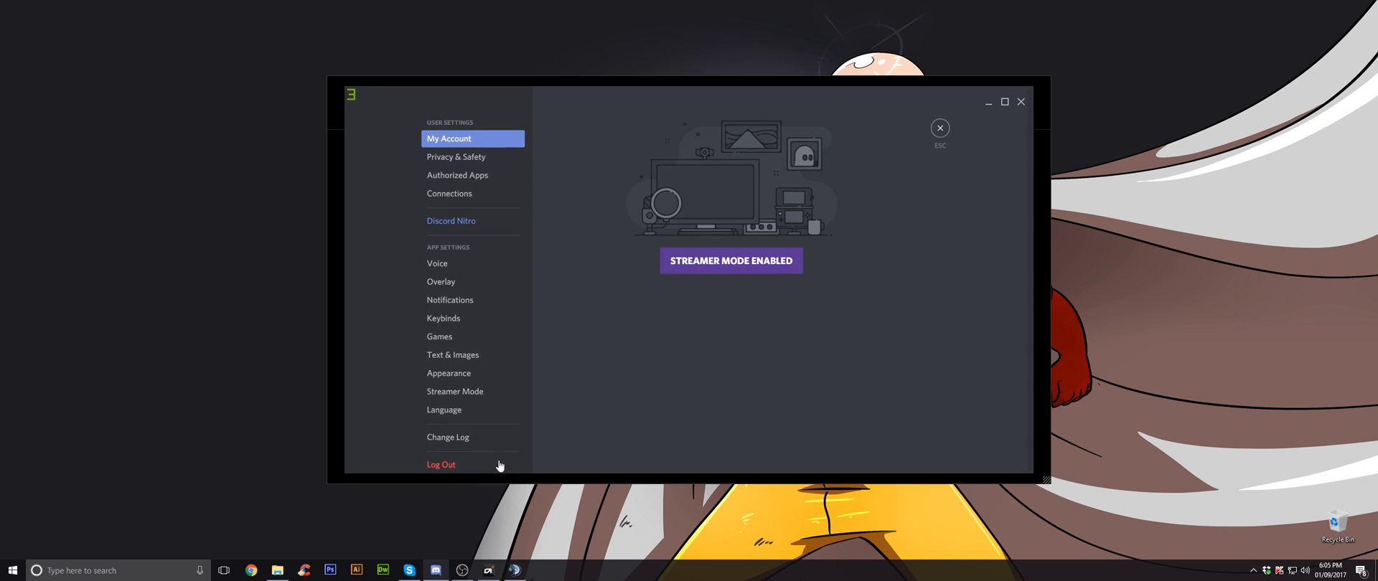
click(437, 263)
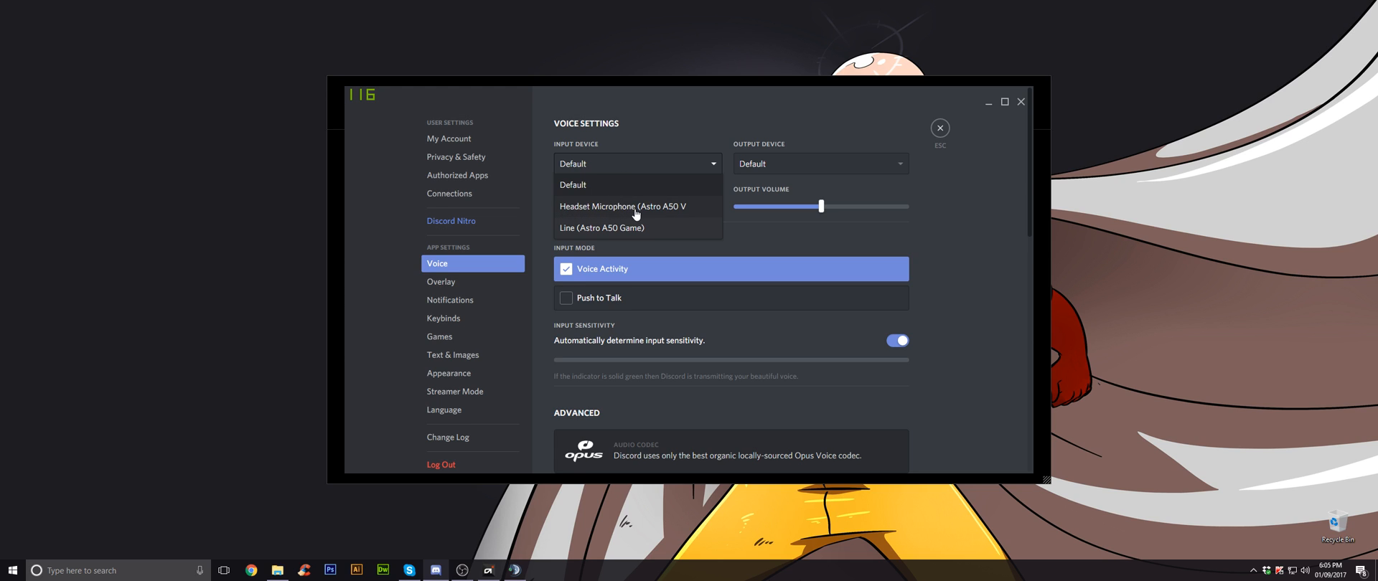
click(622, 205)
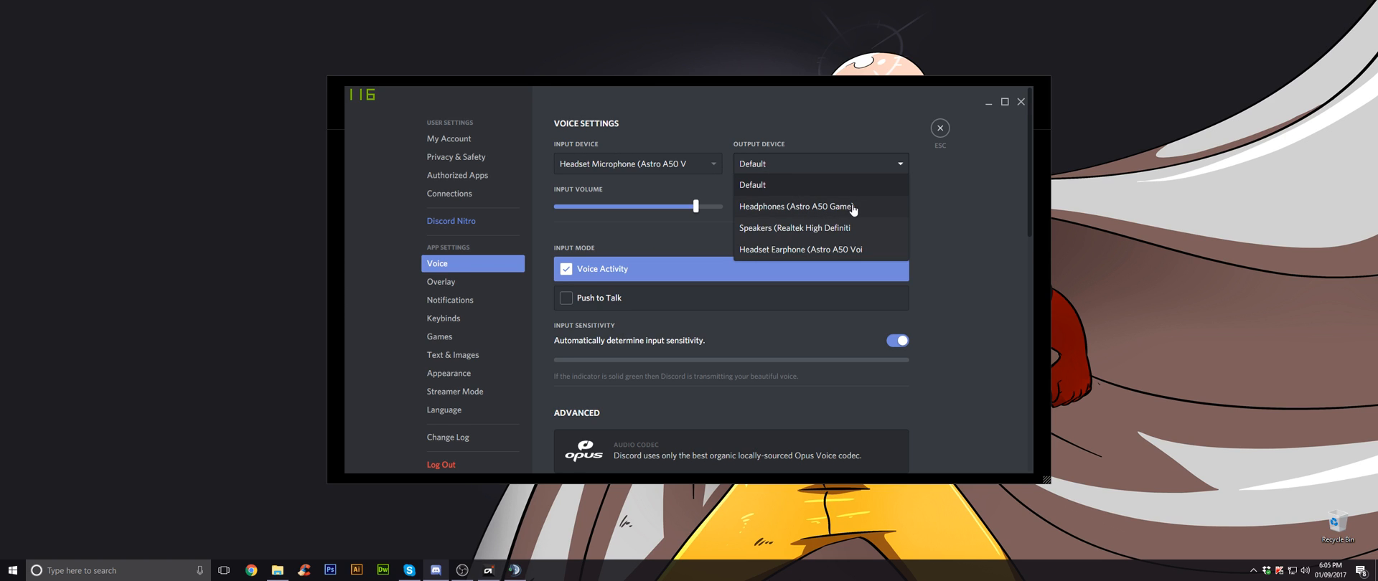
mouse_move(837, 255)
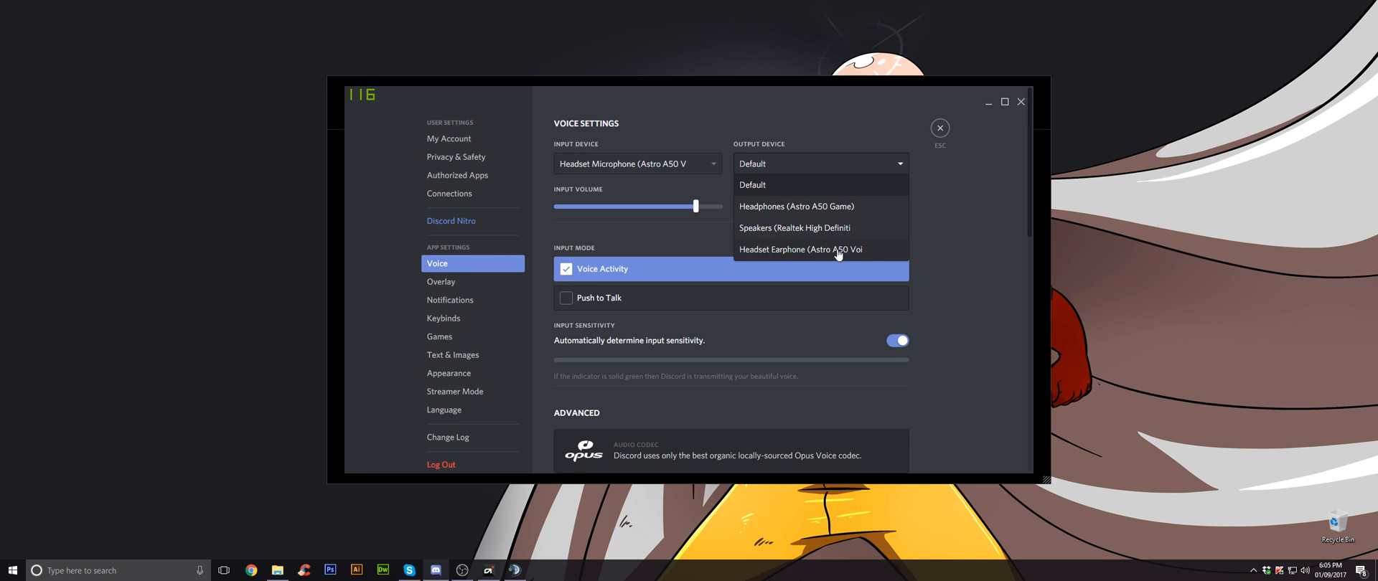
click(797, 249)
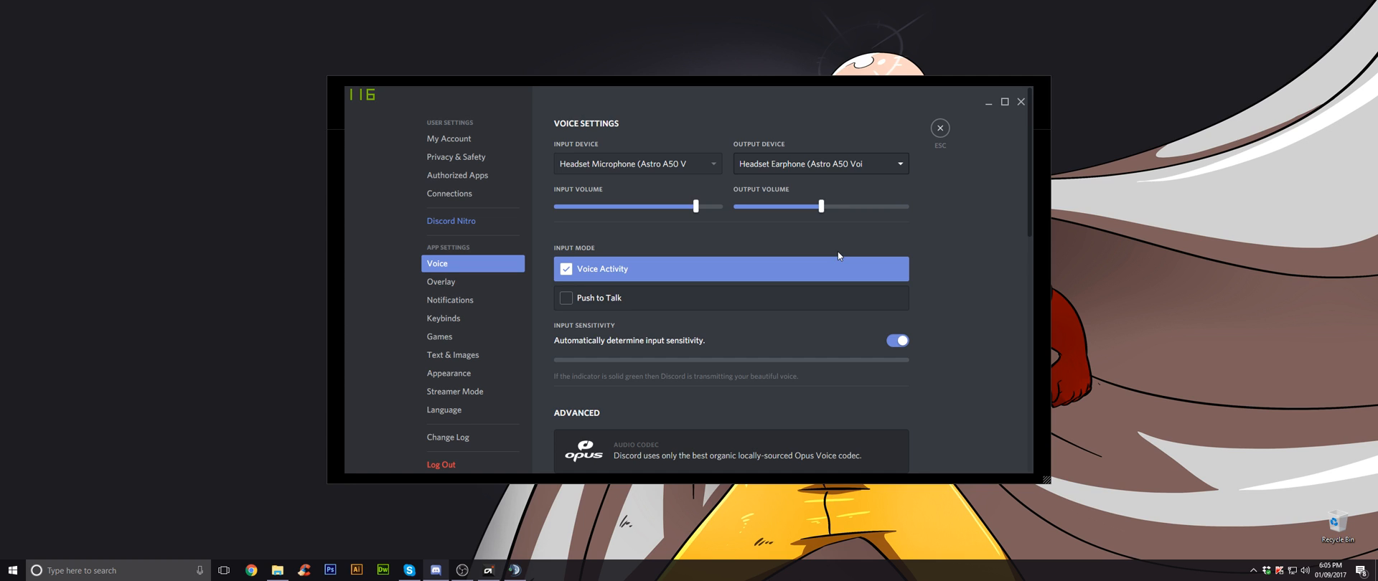
mouse_move(741, 215)
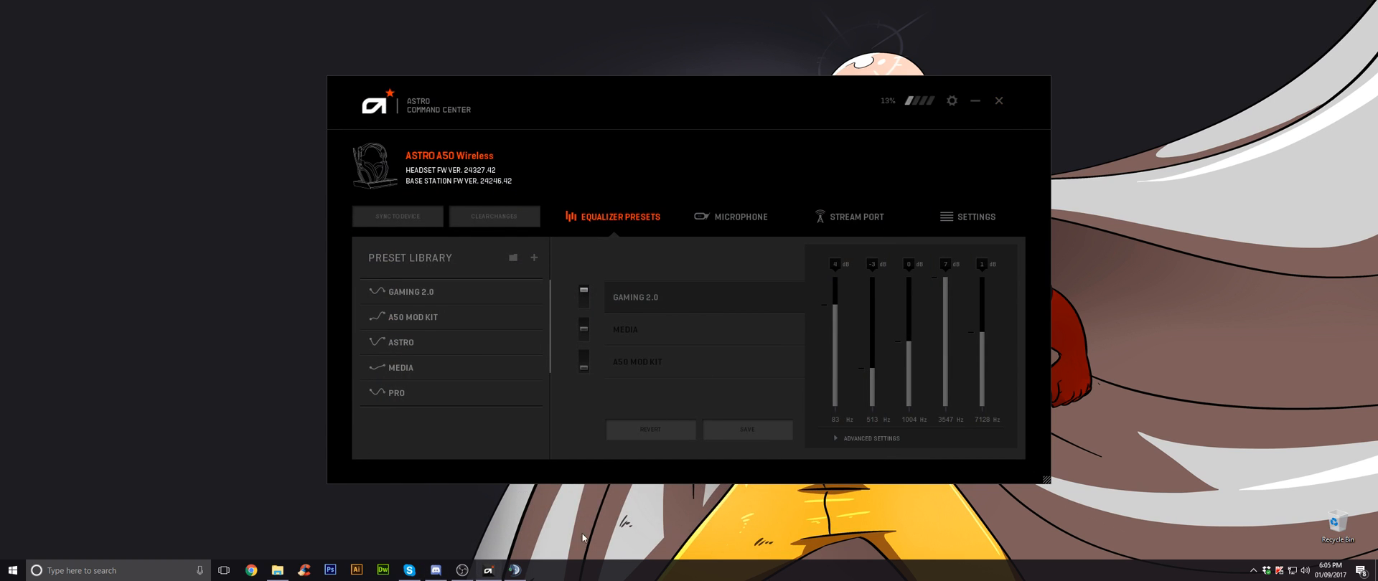
Set Skype's microphone and speakers to the Astro A50 Voice headset and save.
click(408, 569)
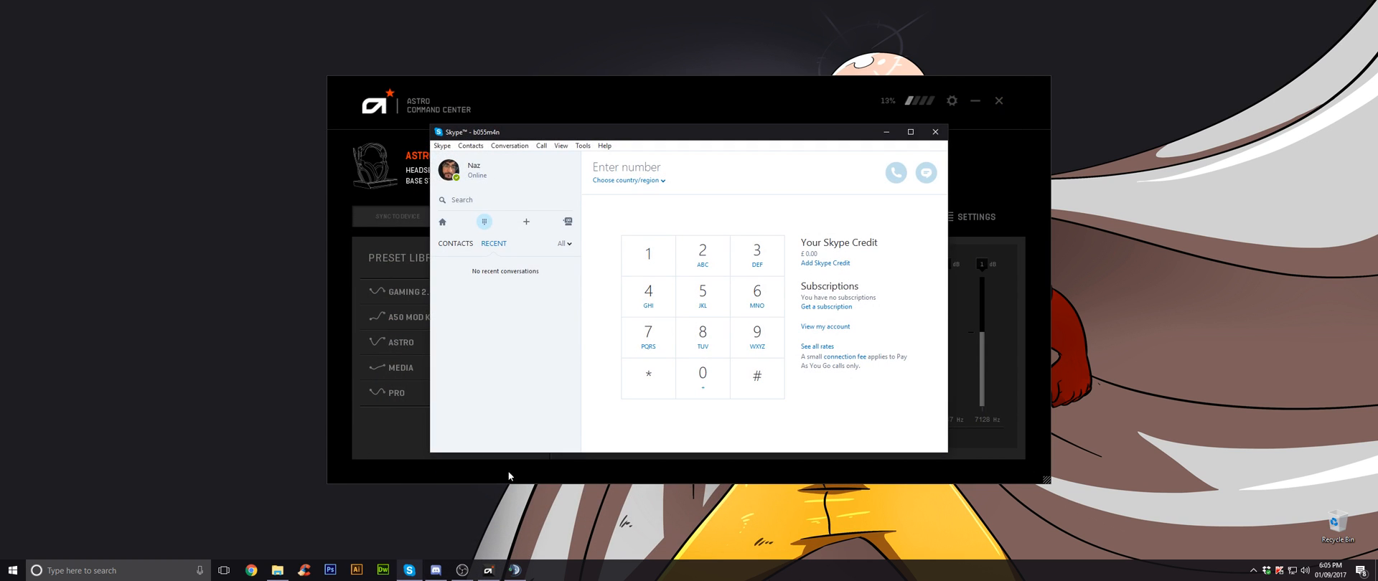
click(582, 145)
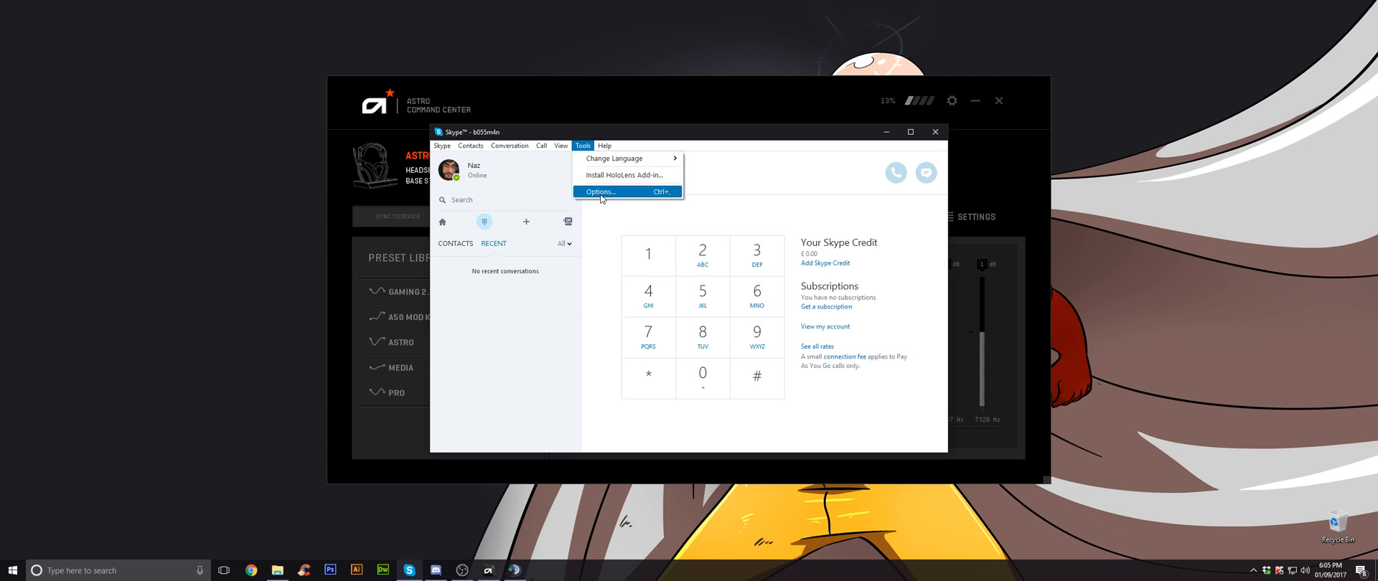
click(599, 192)
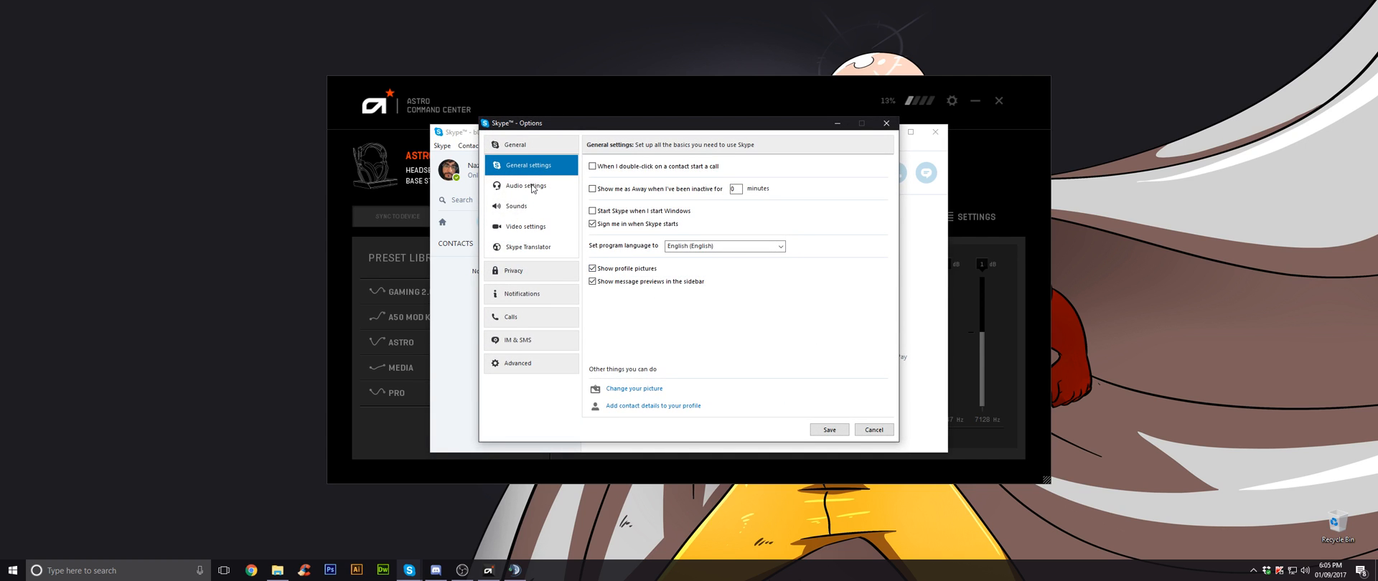
click(525, 185)
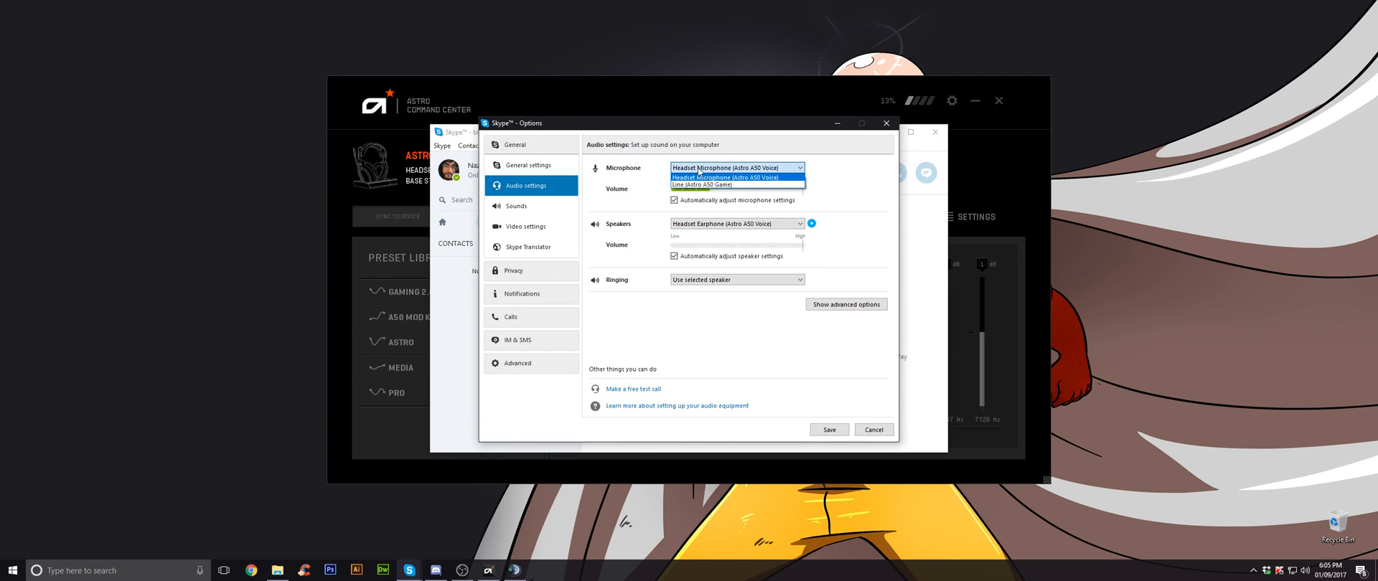
mouse_move(689, 178)
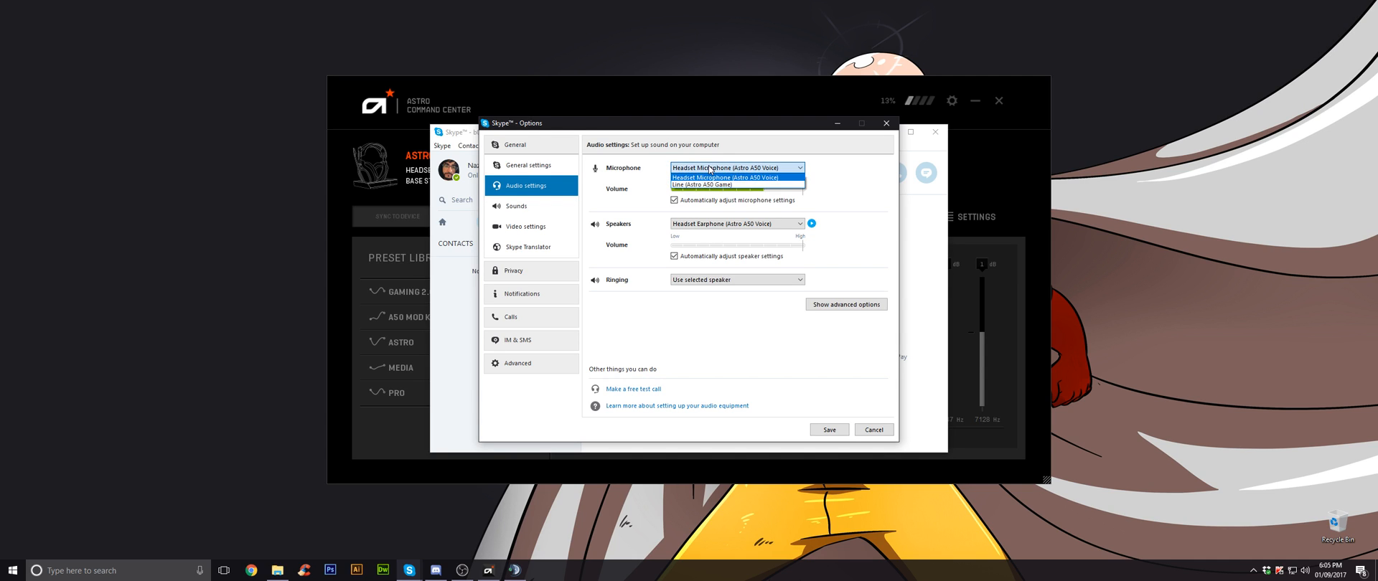
click(737, 178)
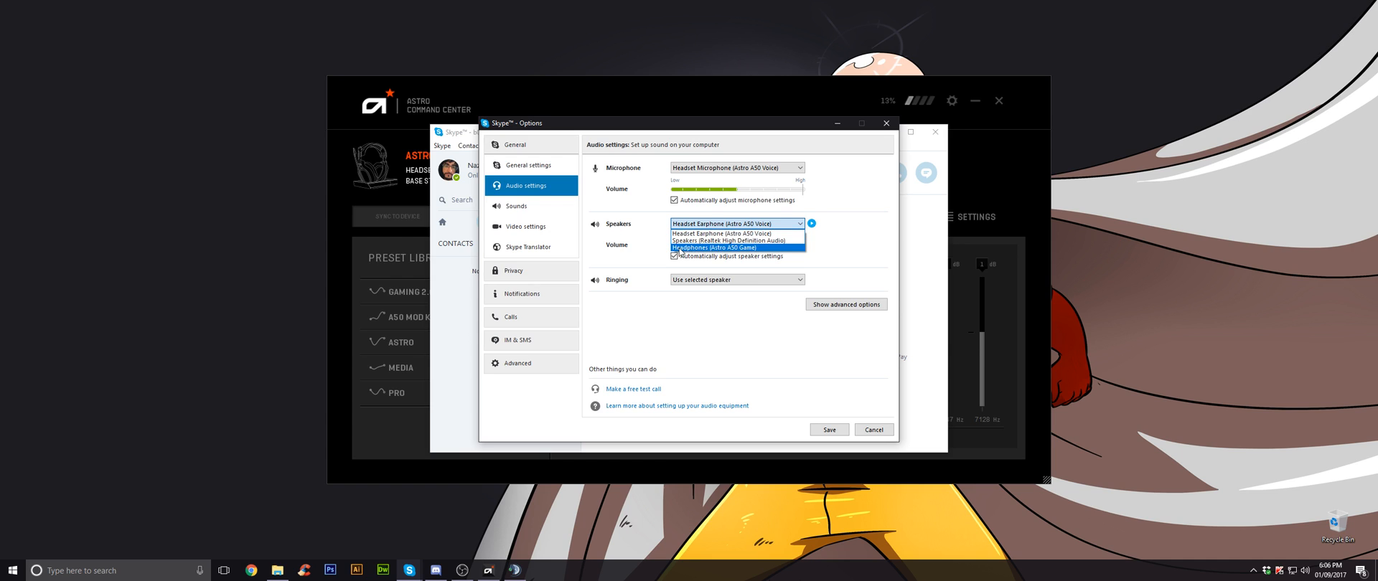
mouse_move(736, 240)
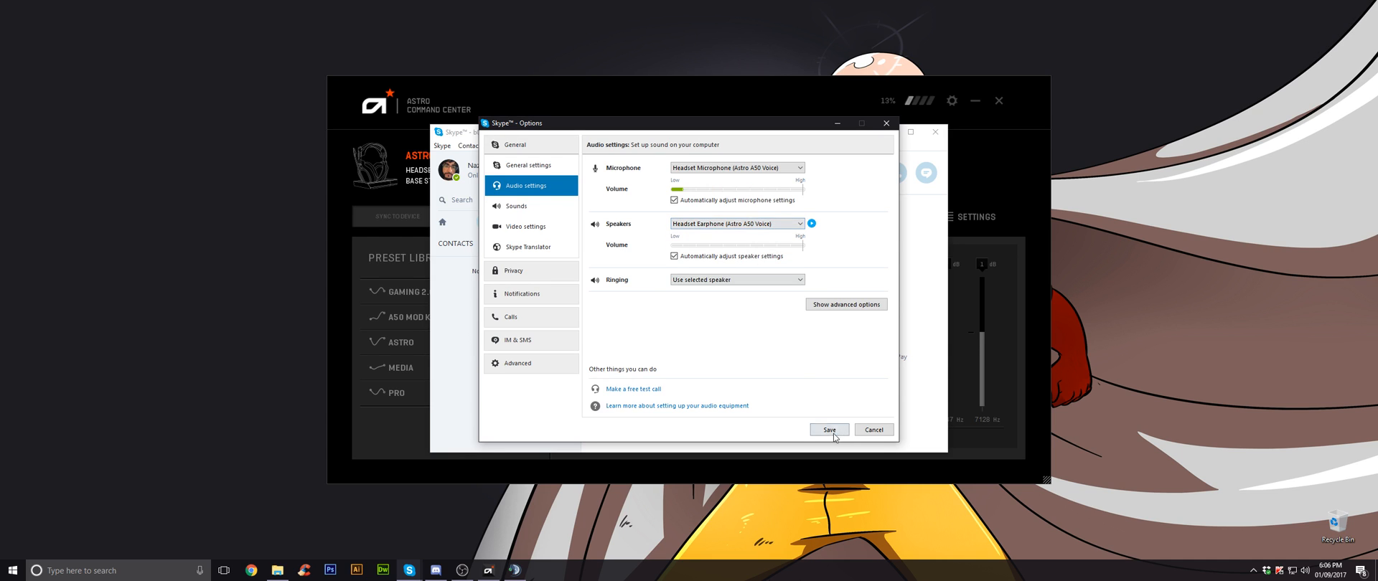
click(826, 430)
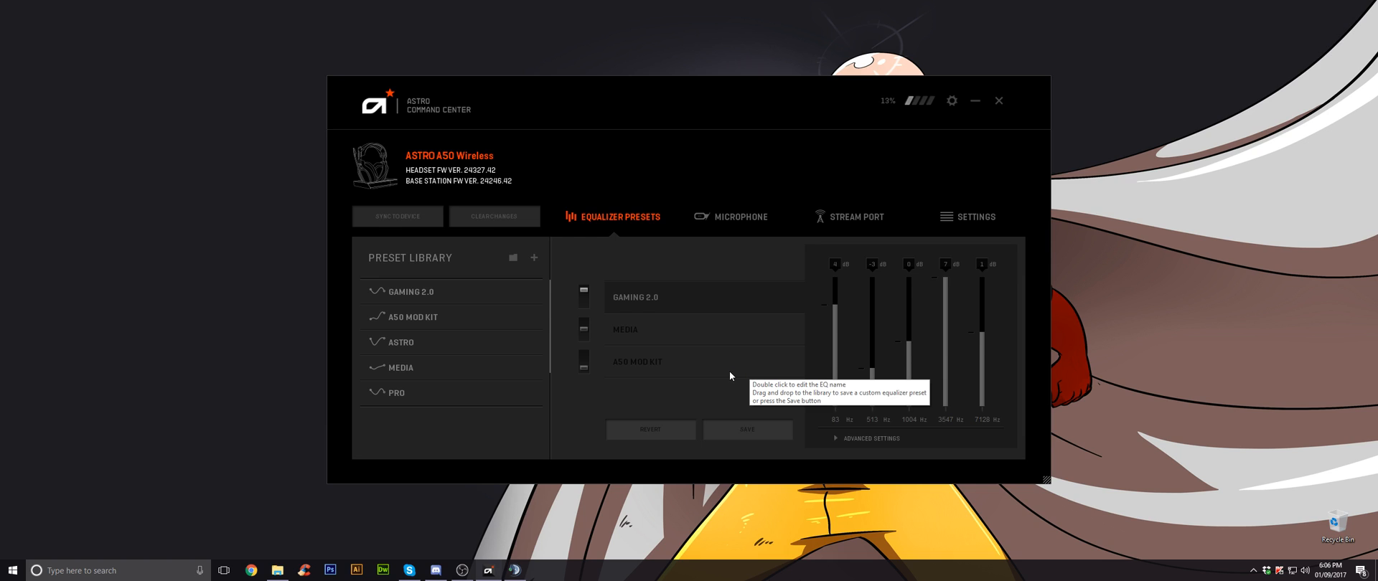
mouse_move(699, 413)
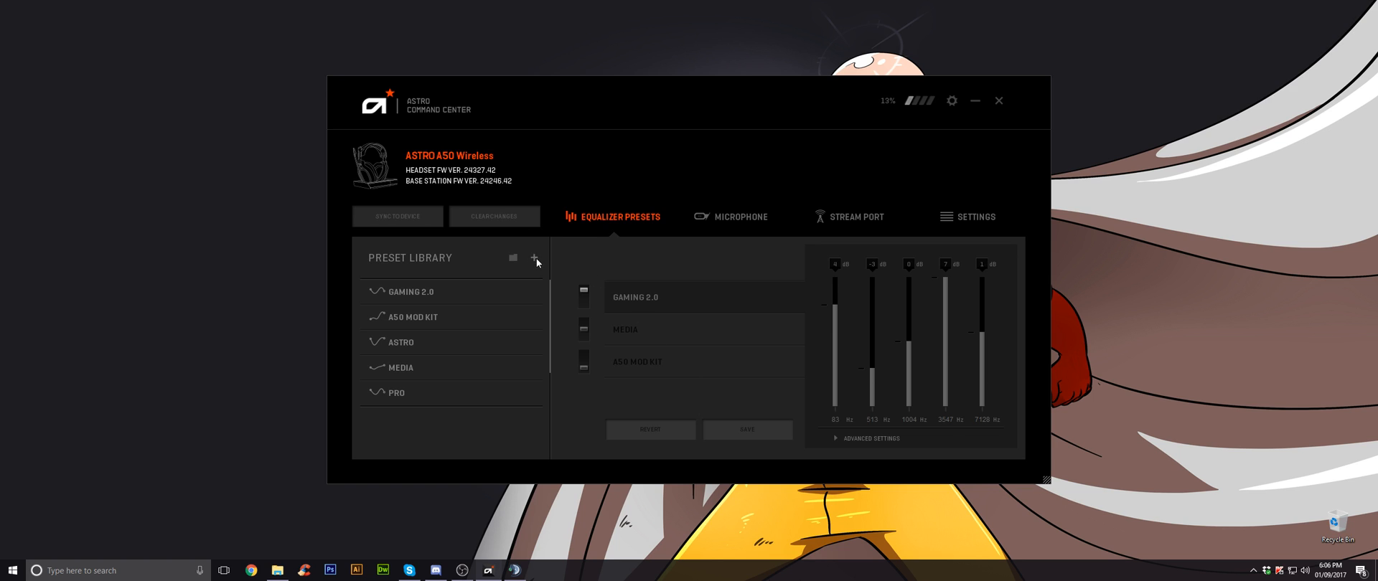
mouse_move(931, 405)
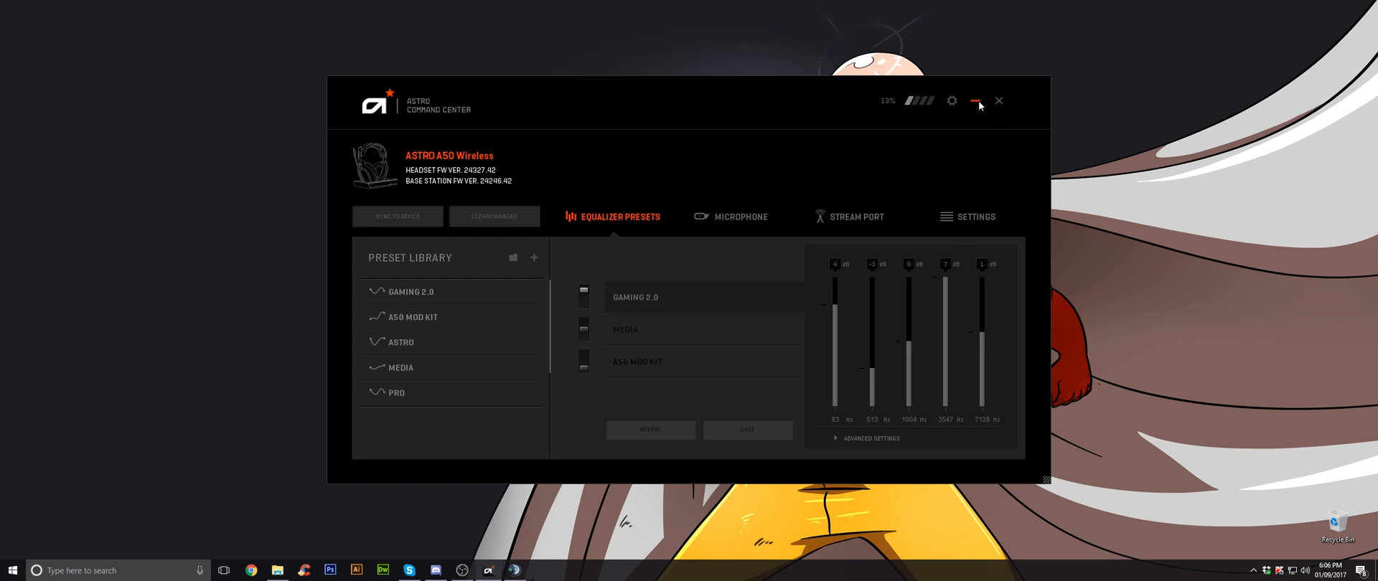
Minimize ASTRO Command Center and select Headphones (Astro A50 Game) in the taskbar volume menu.
click(977, 99)
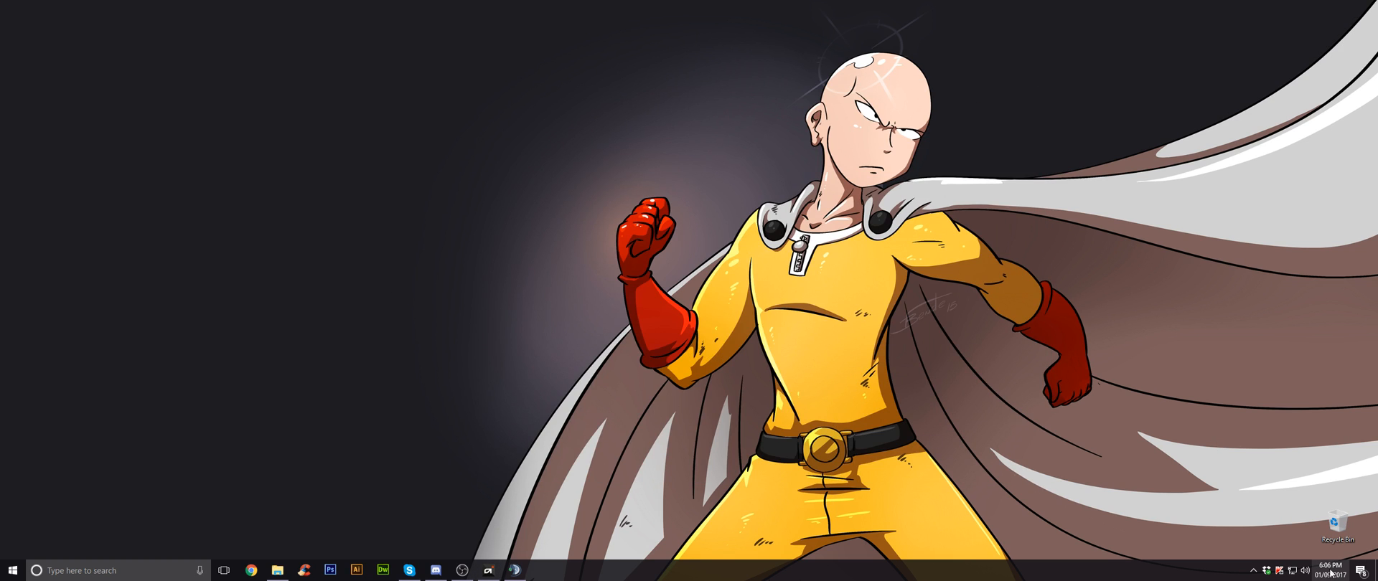
mouse_move(771, 386)
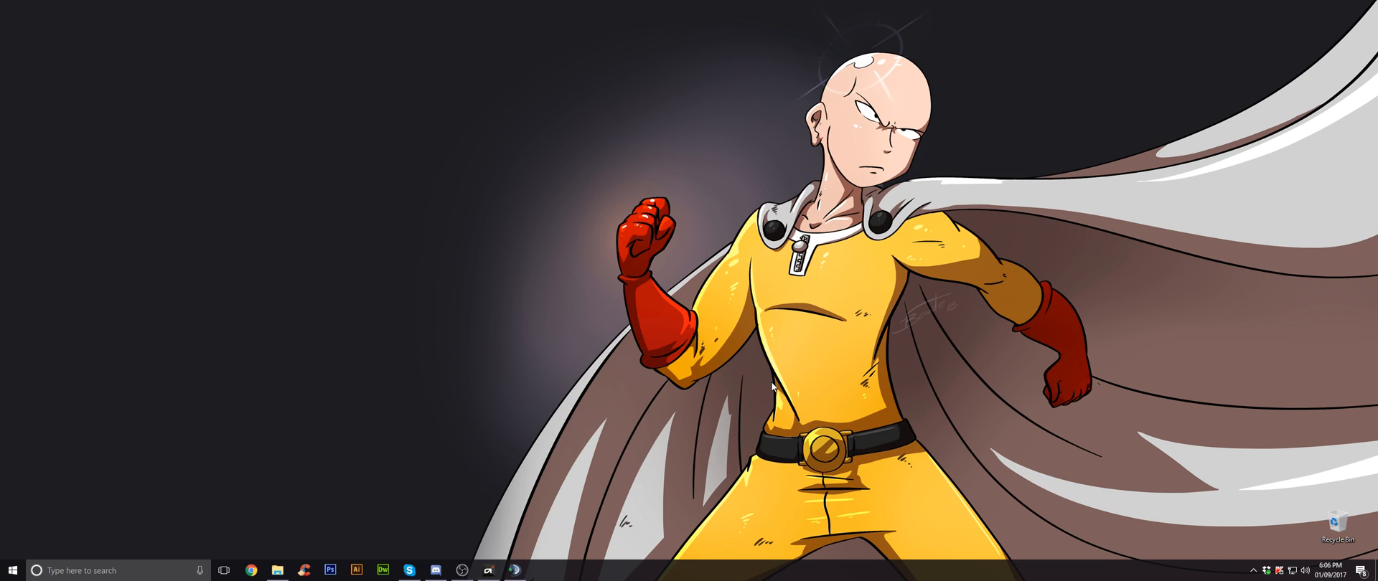
mouse_move(771, 376)
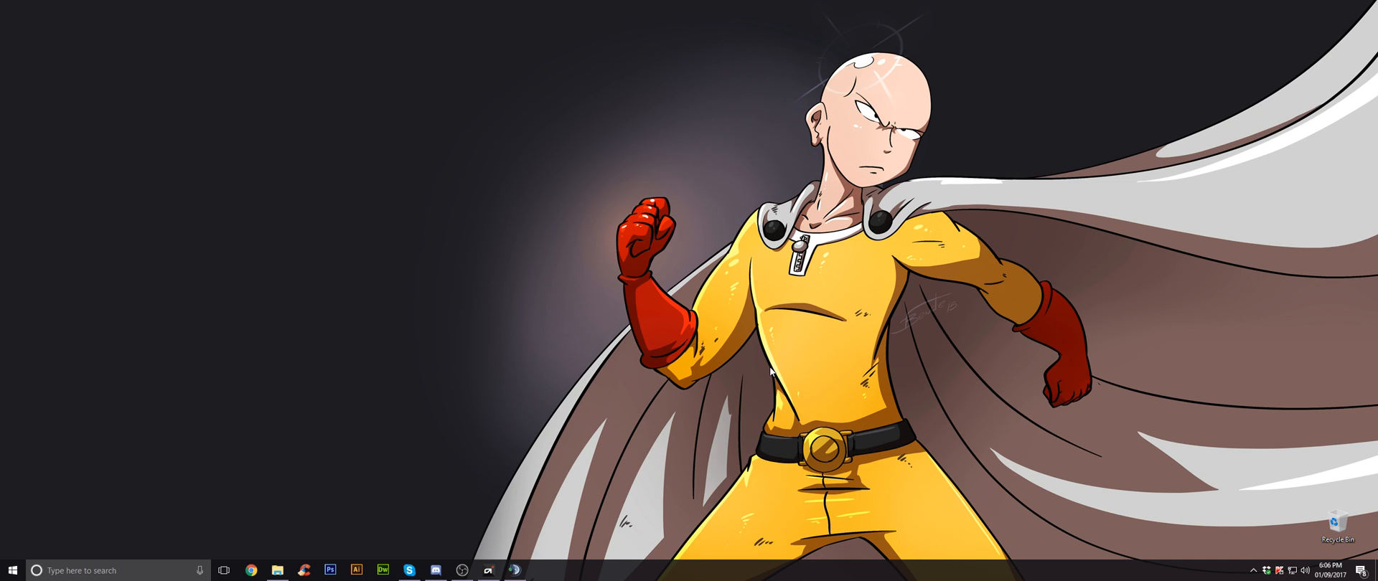
mouse_move(1257, 548)
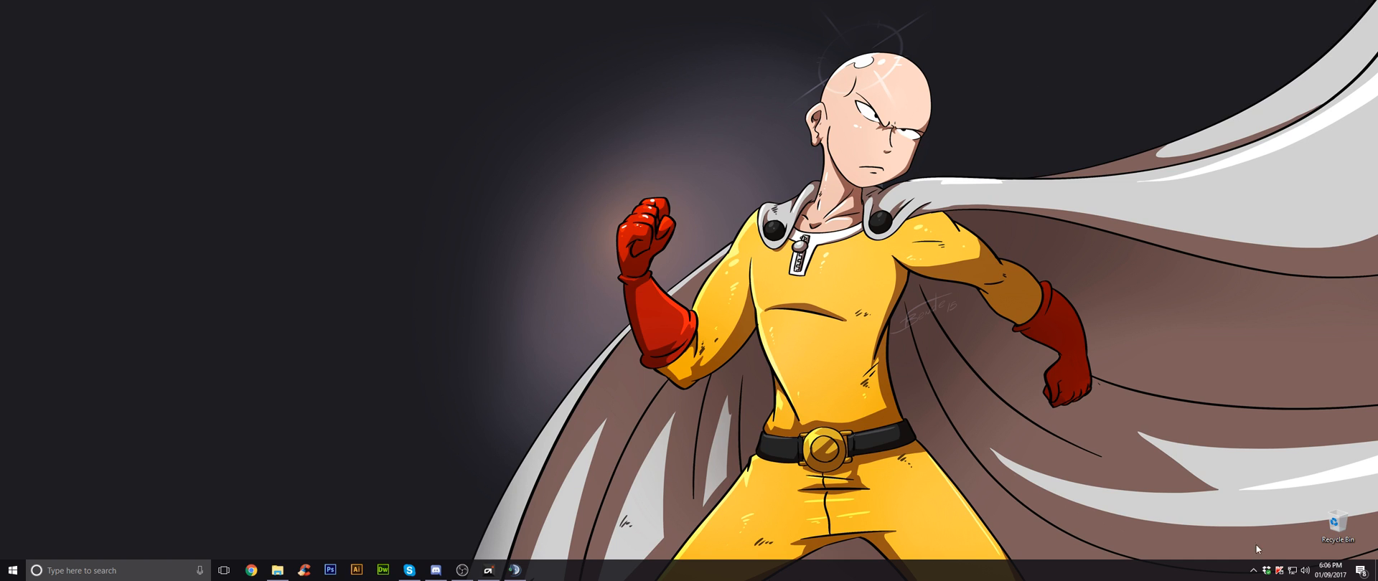
mouse_move(1303, 571)
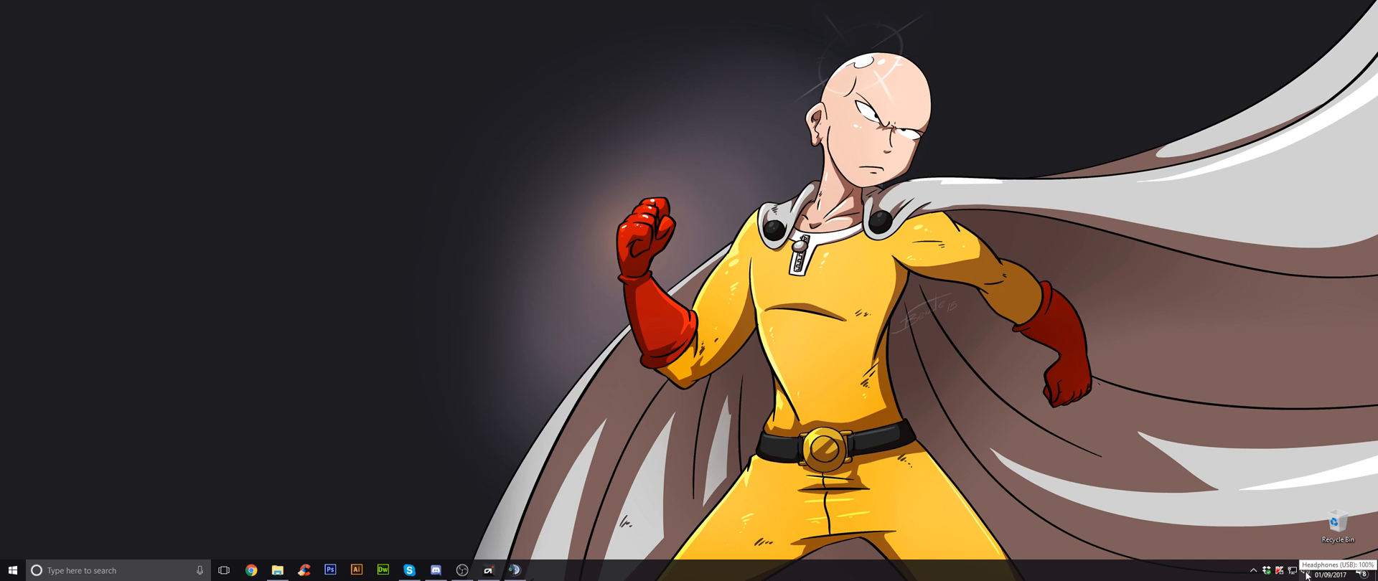
click(1283, 569)
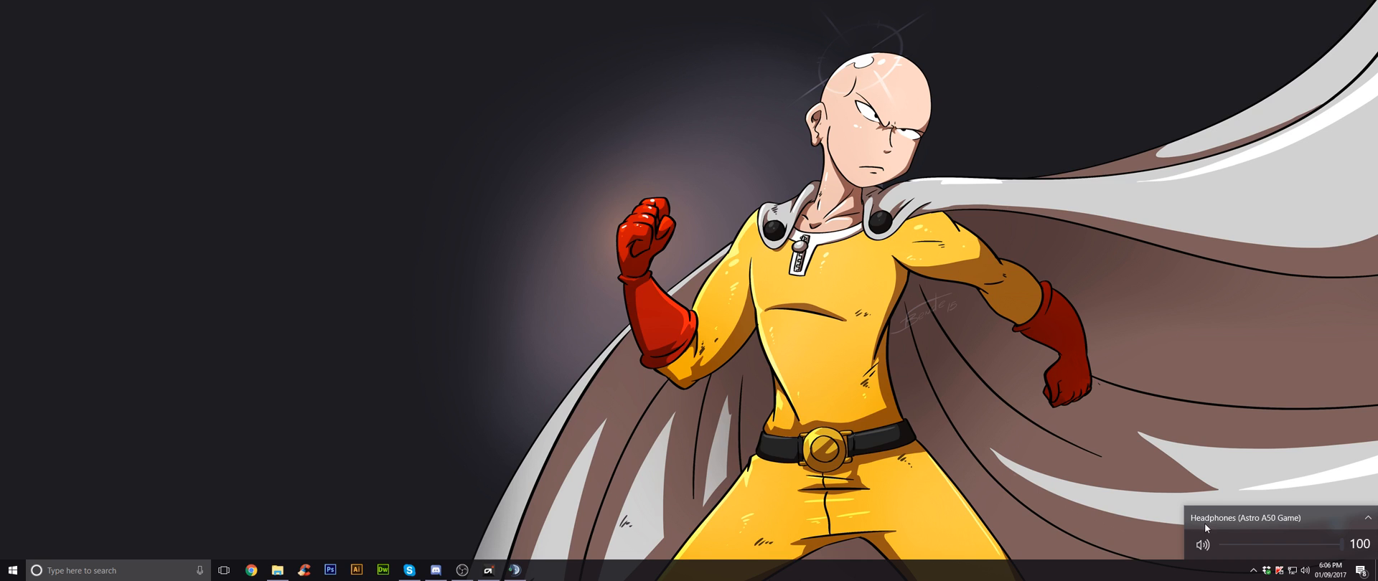
mouse_move(1262, 525)
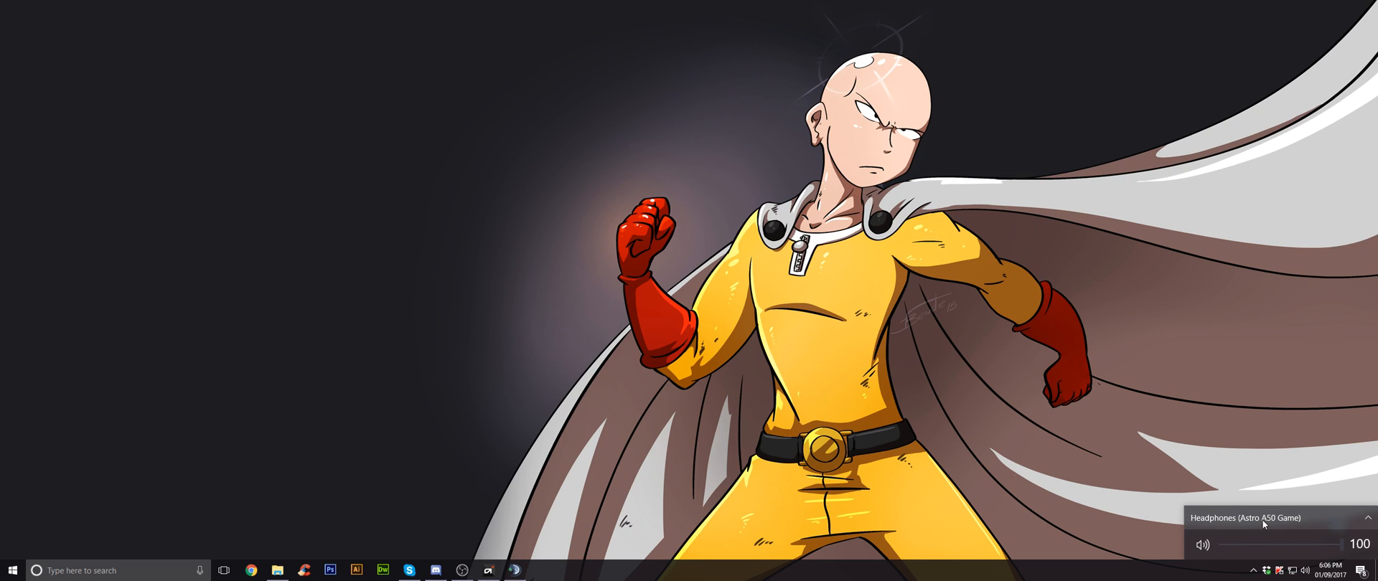
mouse_move(1265, 519)
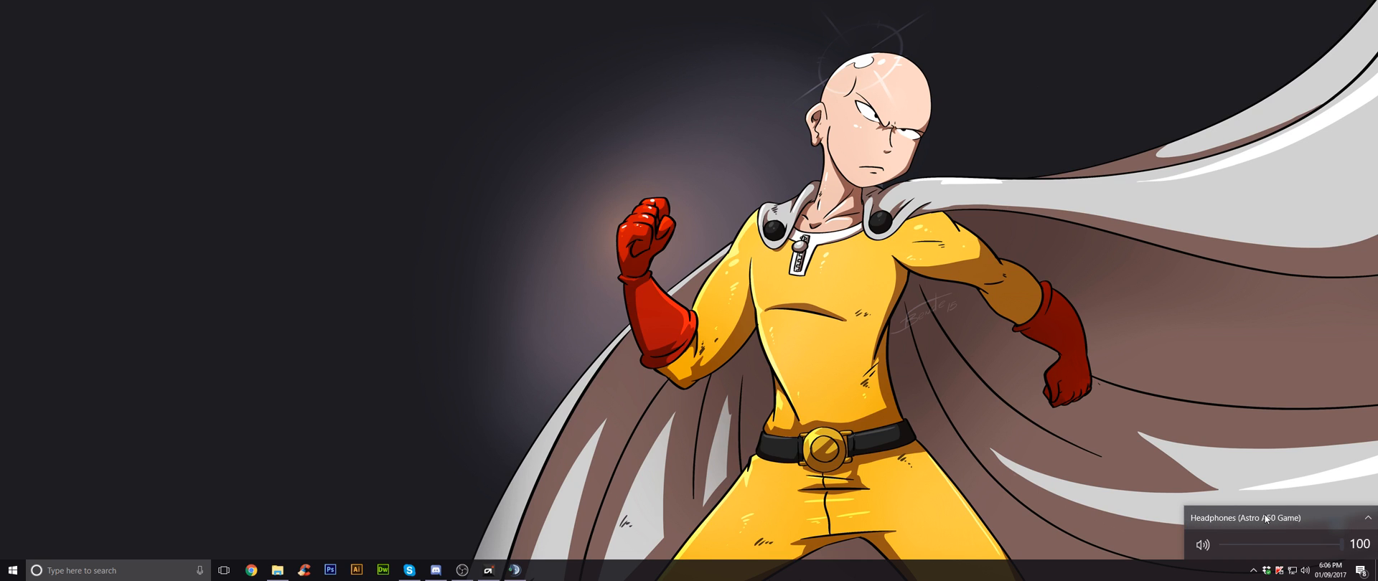
click(1242, 516)
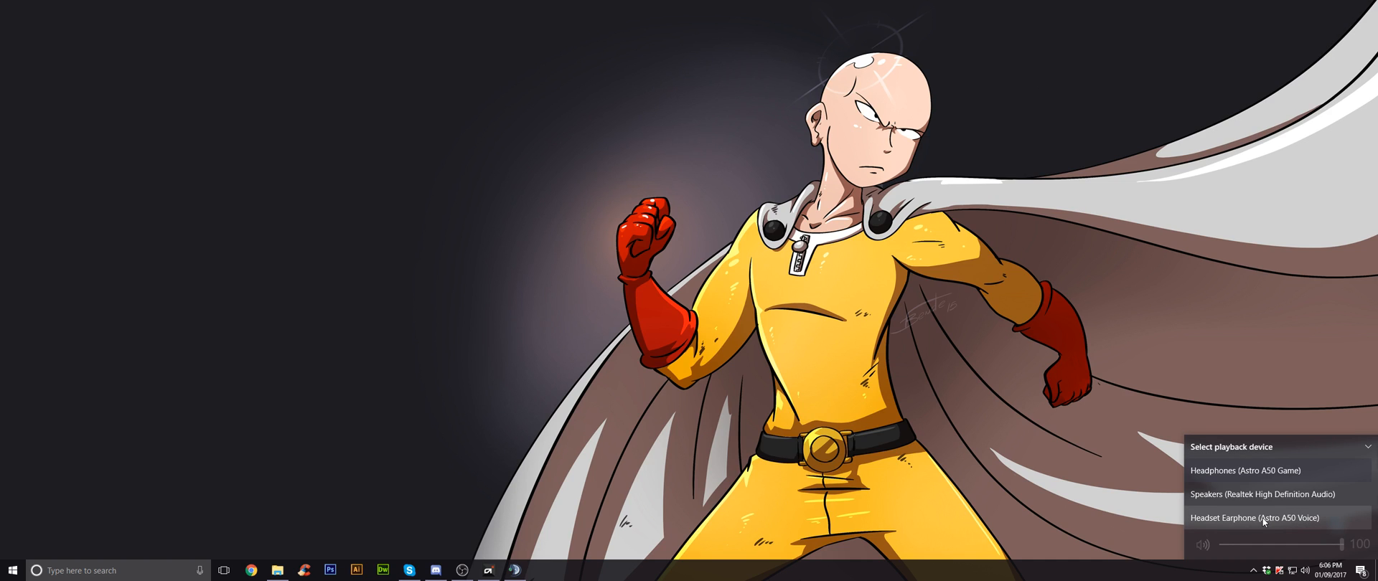
mouse_move(1241, 518)
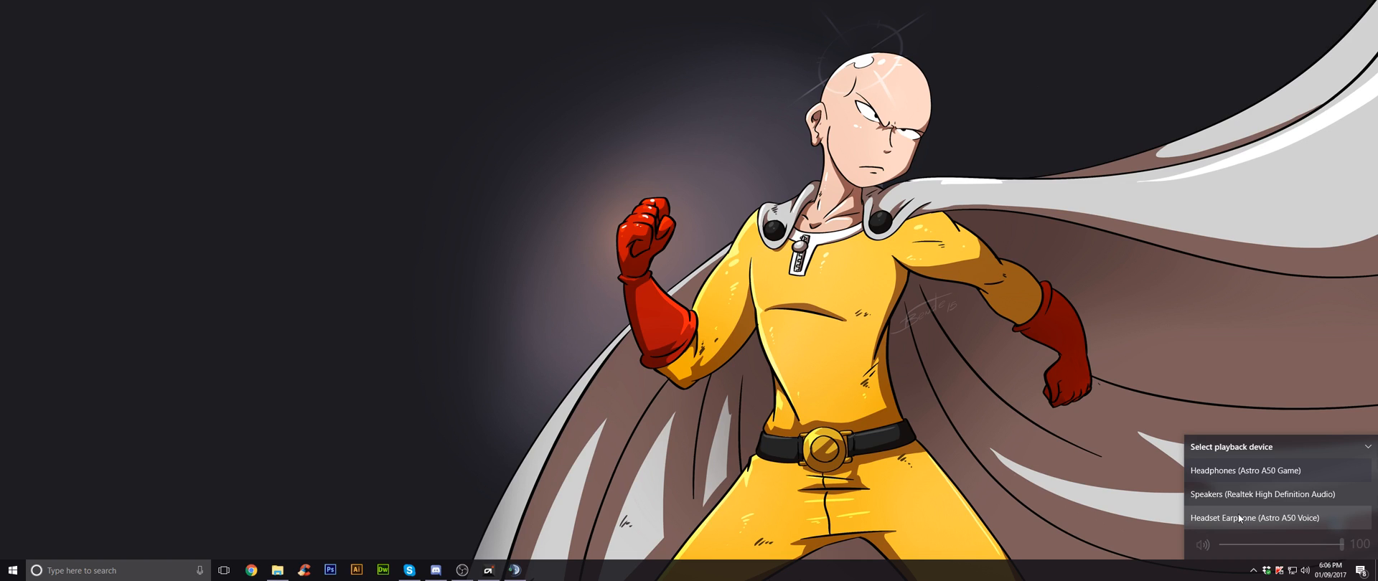
mouse_move(1220, 482)
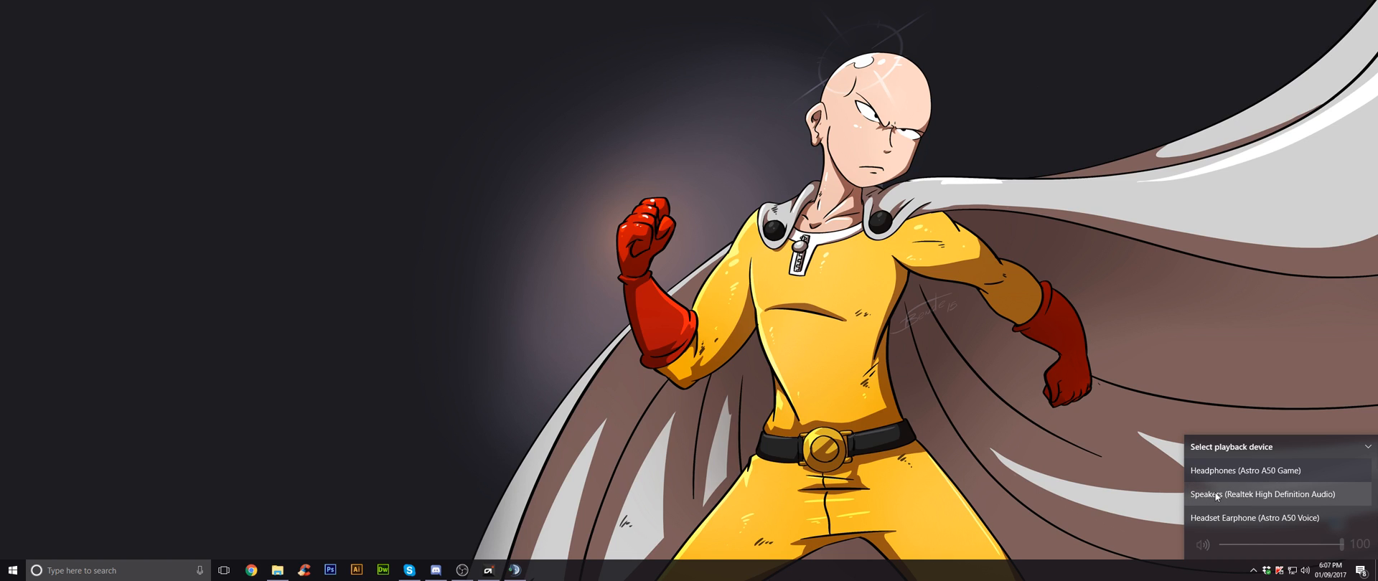
mouse_move(1215, 500)
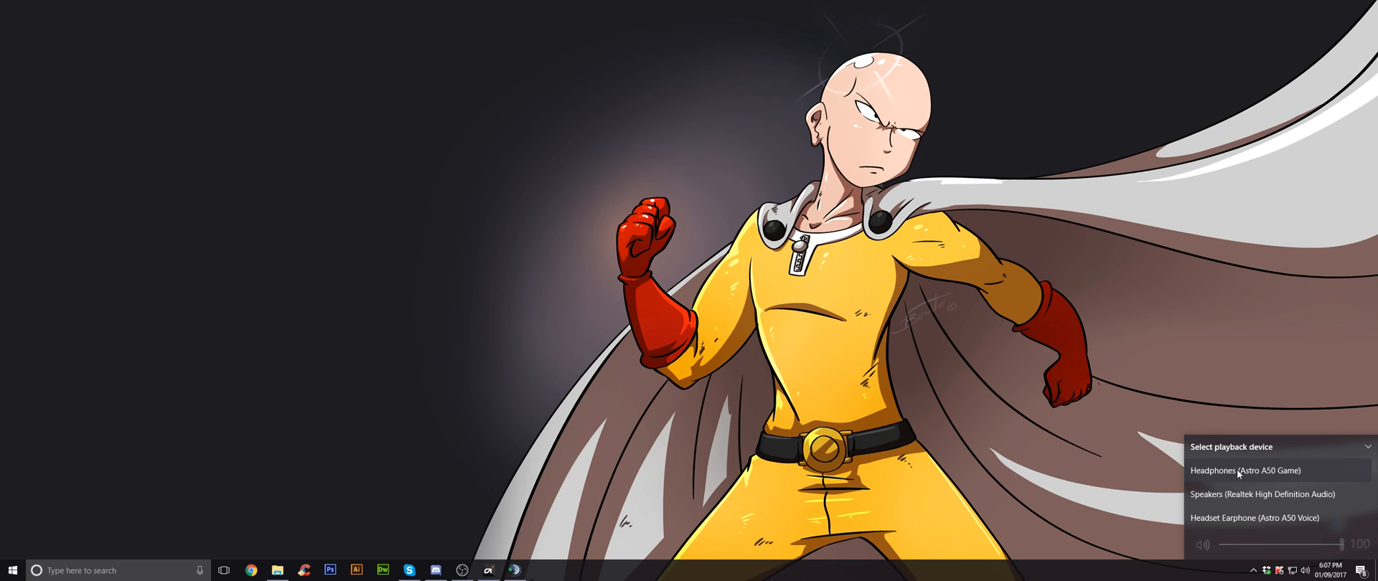
click(1253, 471)
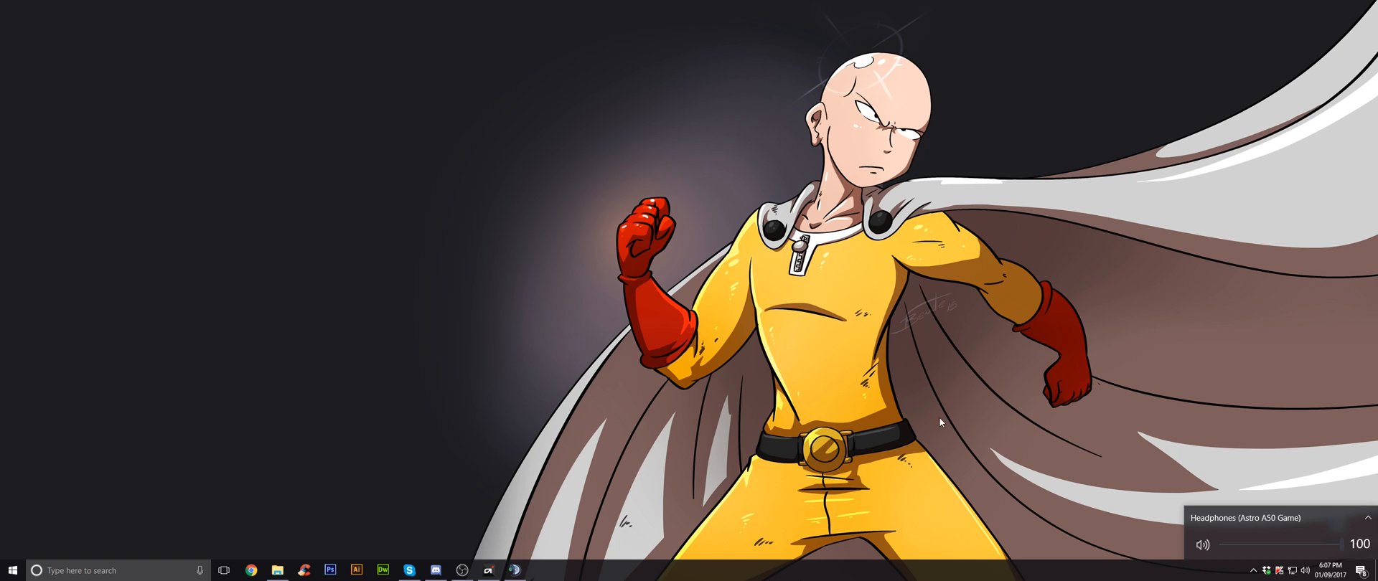